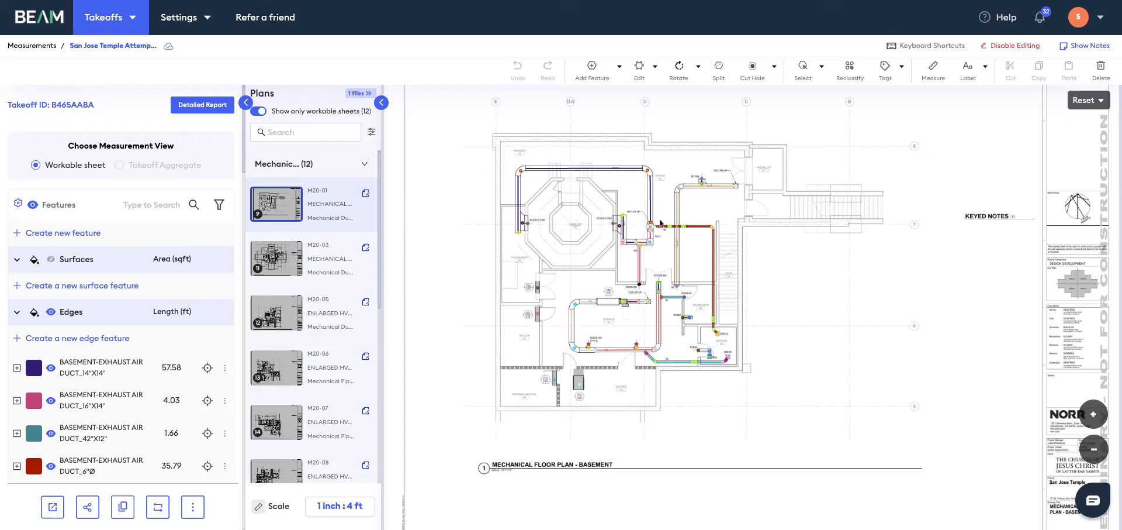
{"action": "mouse_move", "coordinate": [599, 240]}
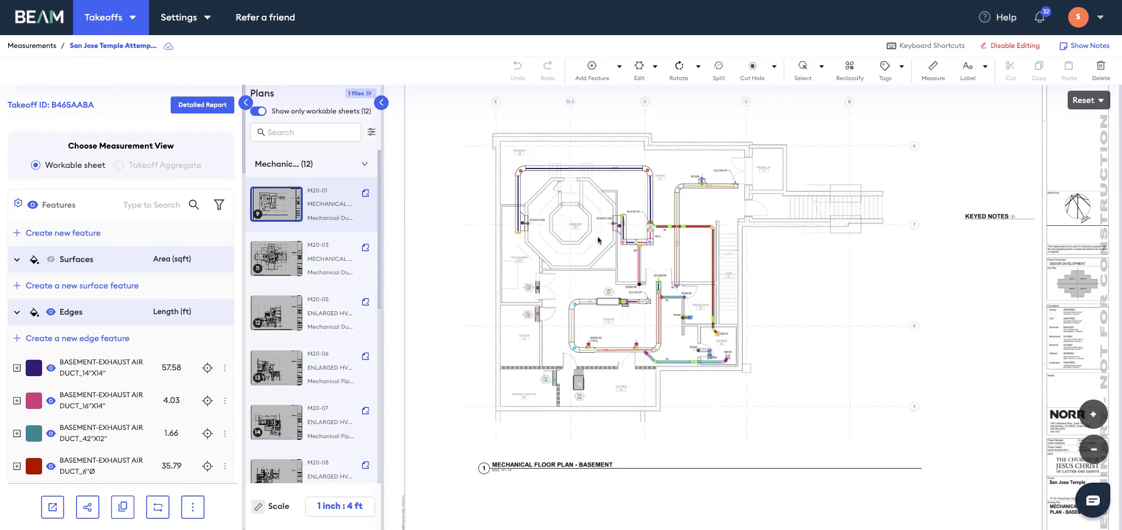
{"action": "mouse_move", "coordinate": [895, 292]}
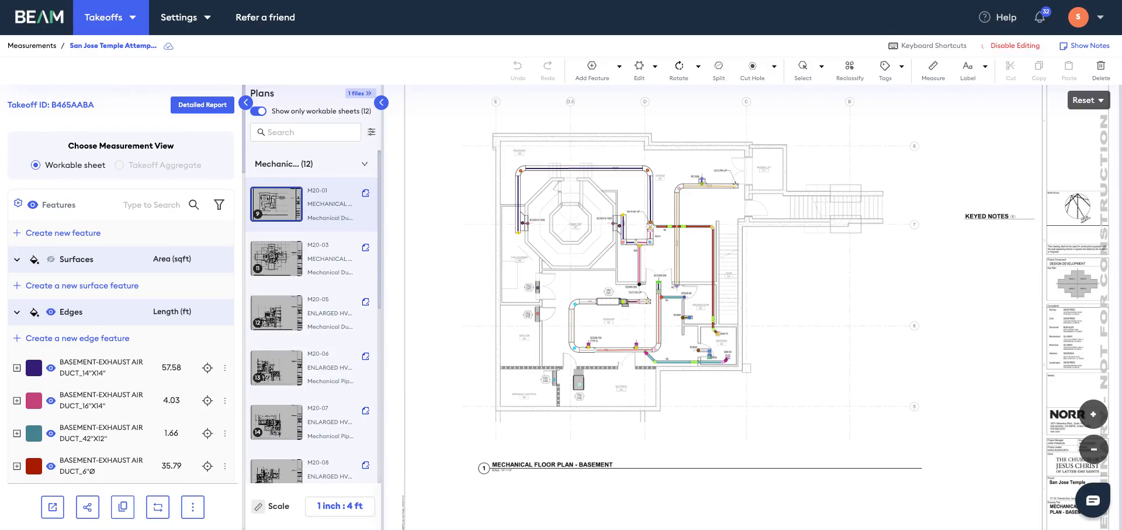
{"action": "mouse_move", "coordinate": [680, 268]}
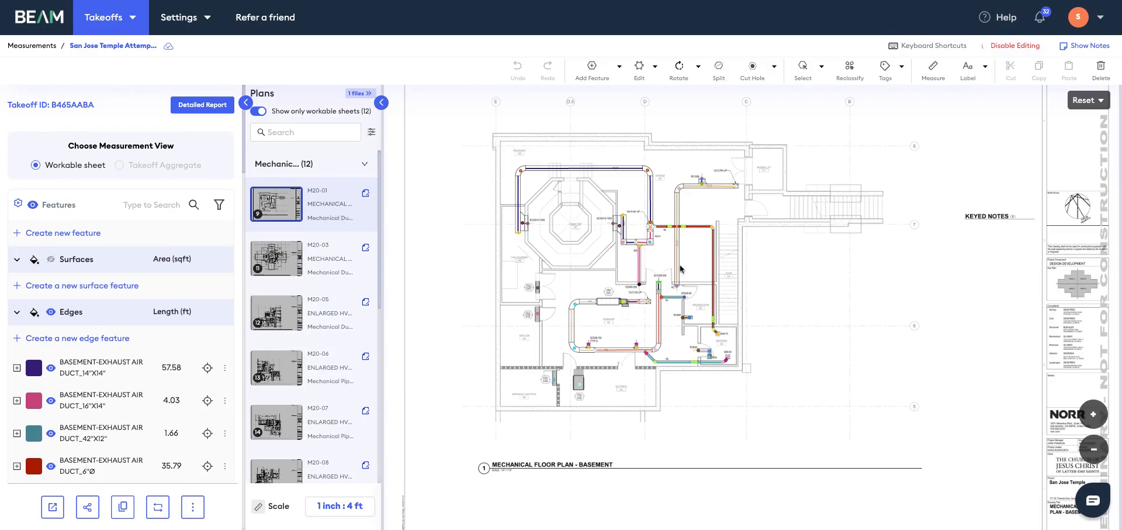
Disable editing on the San Jose Temple basement mechanical takeoff.
{"action": "left_click", "coordinate": [1016, 46]}
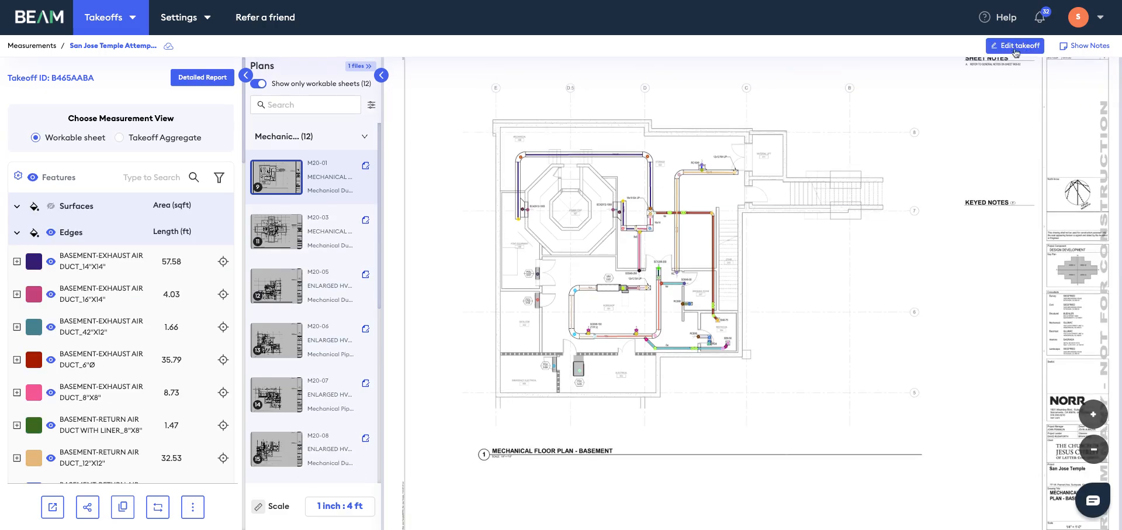
Re-enable takeoff editing and show the 6-inch basement exhaust air duct's info card.
{"action": "left_click", "coordinate": [1013, 46]}
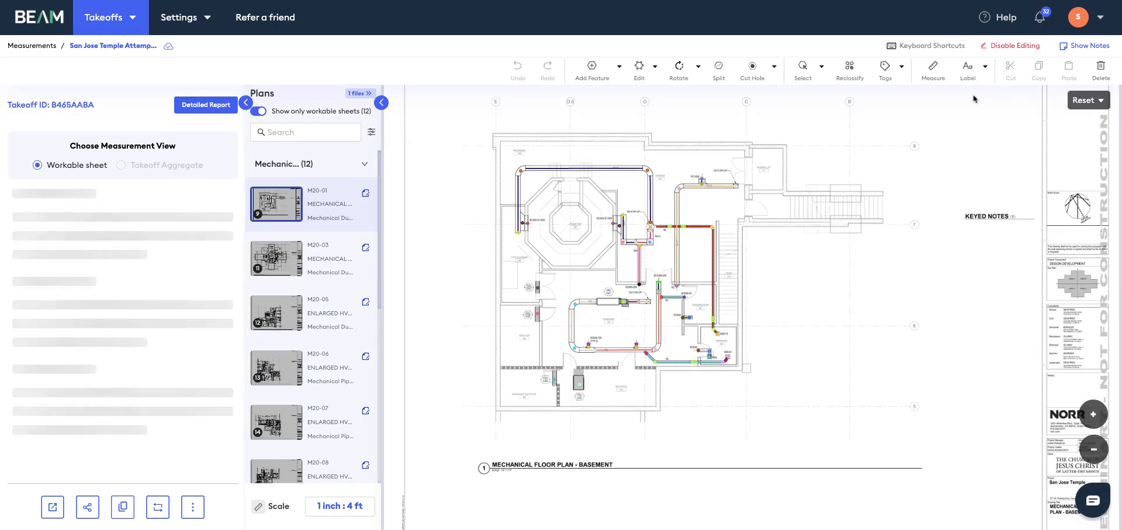
{"action": "left_click", "coordinate": [802, 70]}
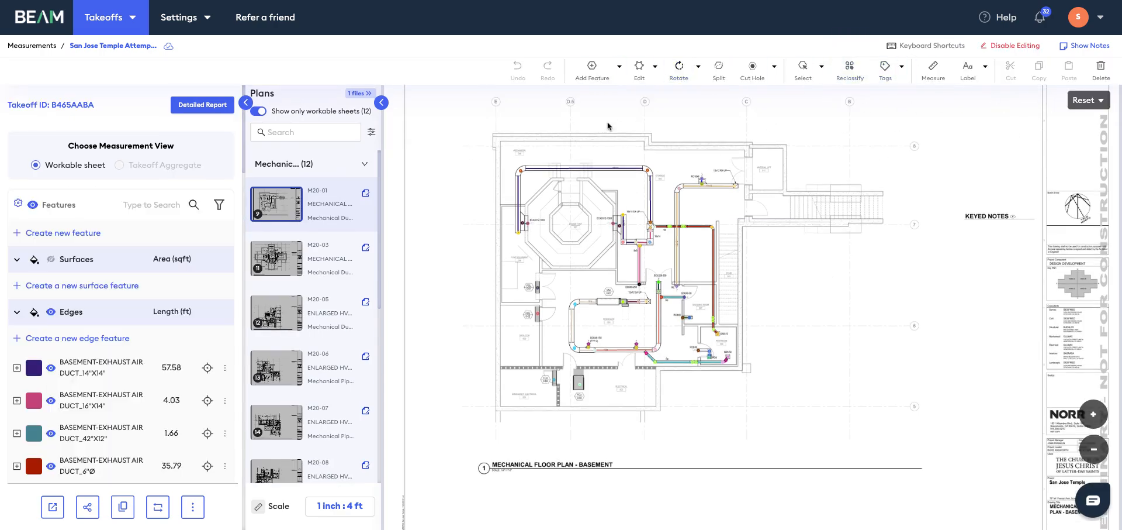
{"action": "mouse_move", "coordinate": [879, 309]}
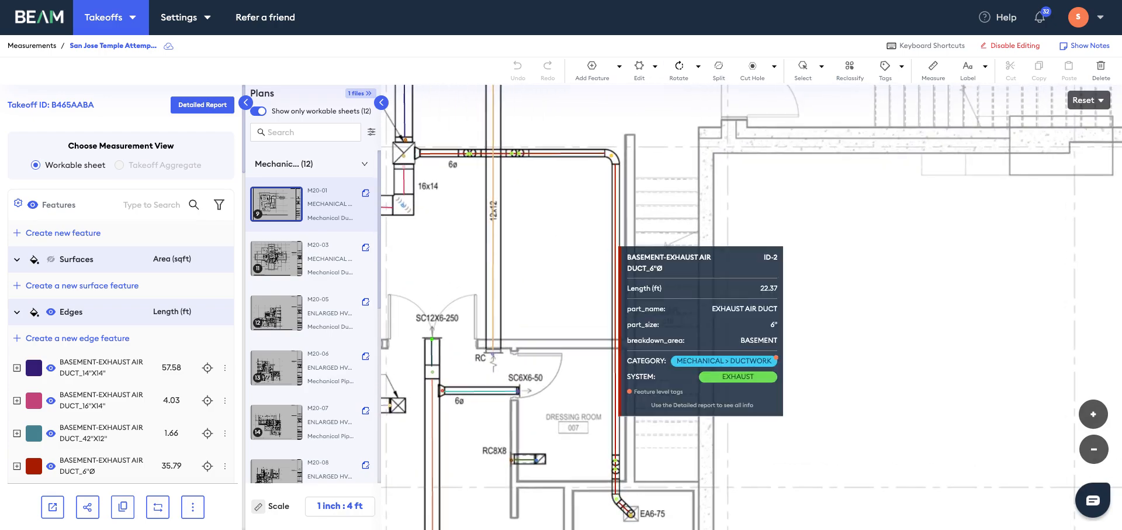
Trace a new run for the 6-inch basement exhaust air duct, reaching 43.02 ft total.
{"action": "left_click", "coordinate": [638, 66]}
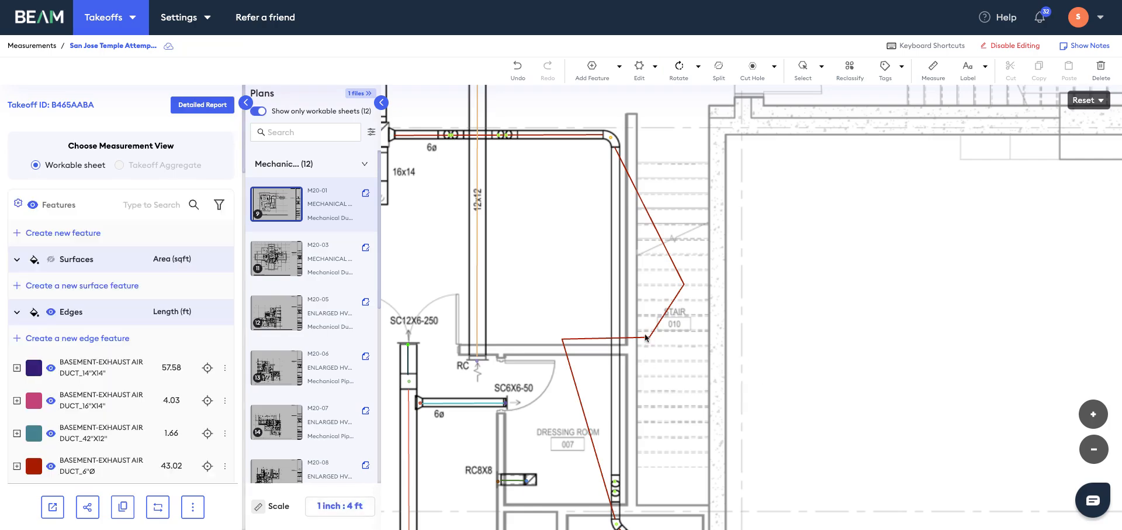
{"action": "mouse_move", "coordinate": [642, 339]}
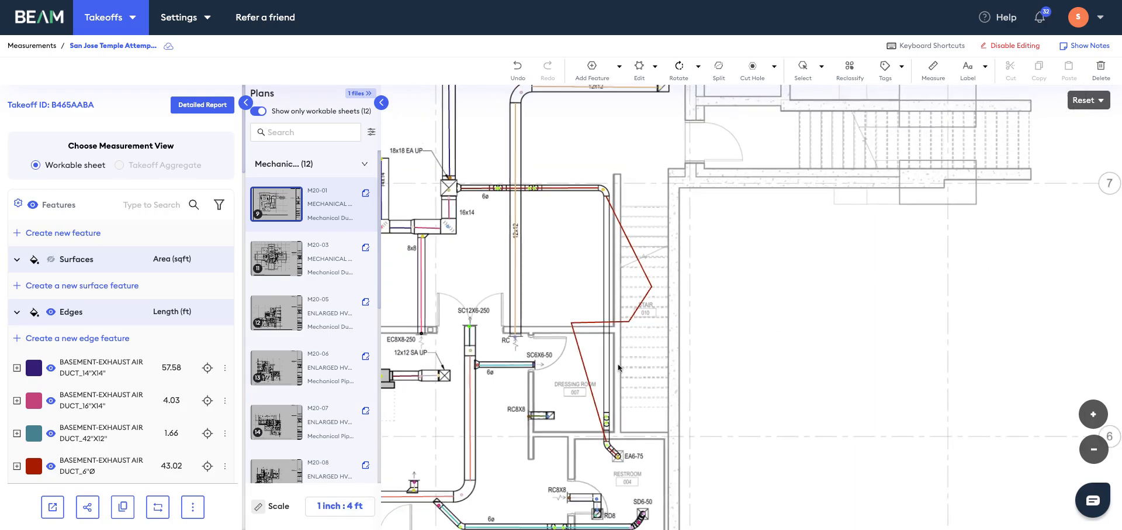
{"action": "mouse_move", "coordinate": [617, 366]}
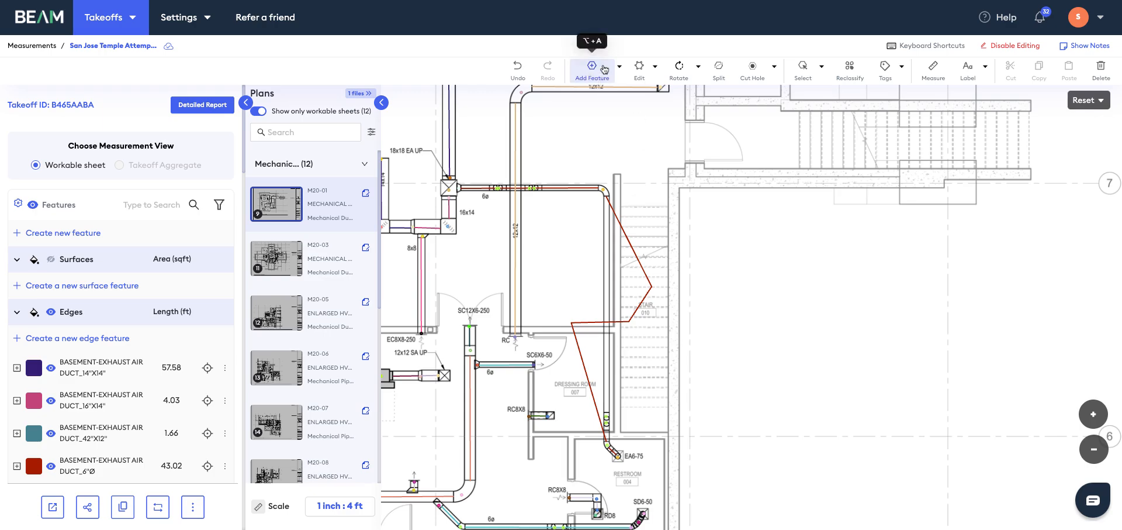
Draw a new 12-inch basement supply air duct run on the plan's right side, totalling 65.81 ft.
{"action": "left_click", "coordinate": [592, 69]}
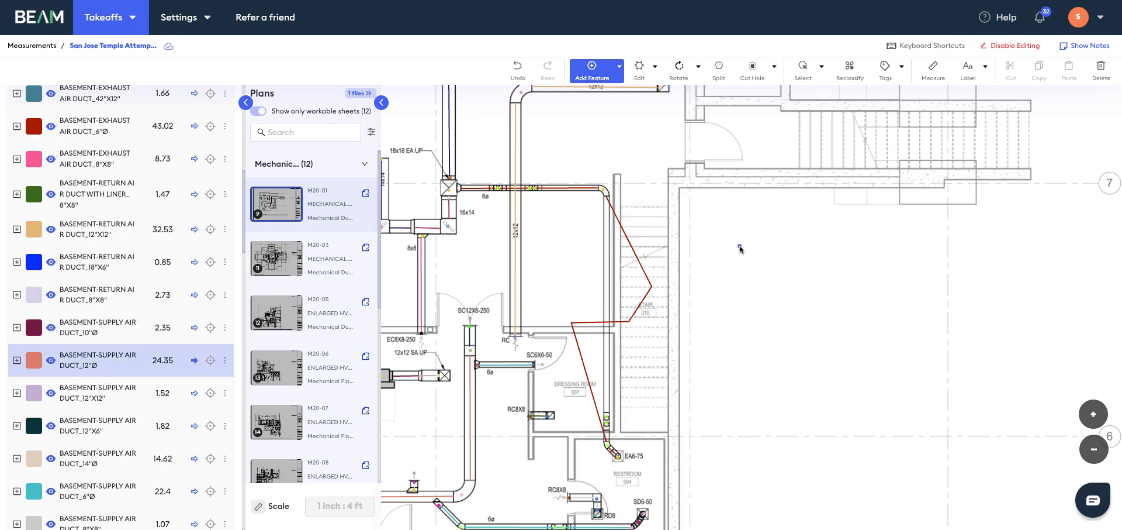
{"action": "left_click_drag", "start_coordinate": [739, 247], "coordinate": [744, 357]}
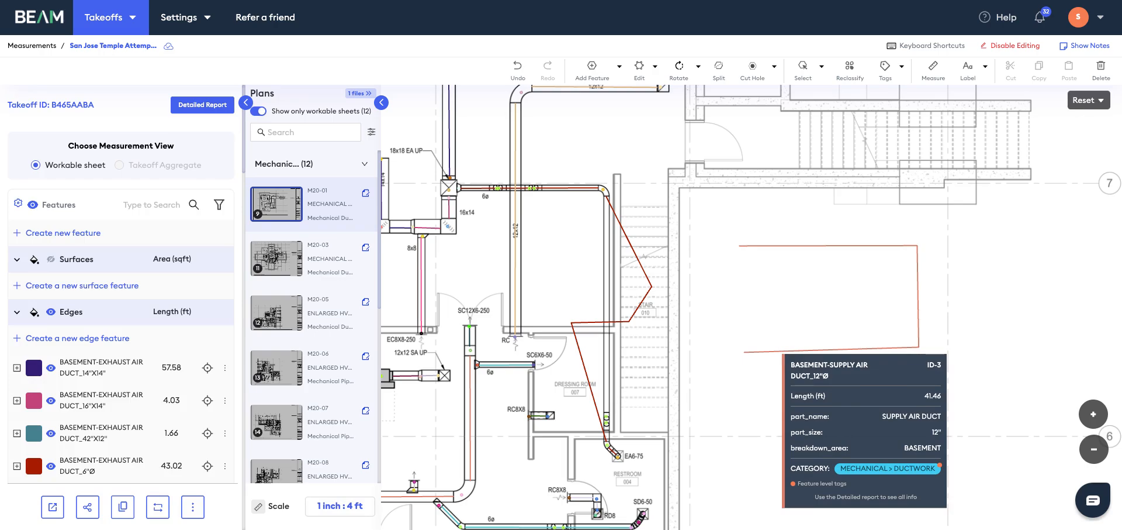
{"action": "scroll", "scroll_direction": "down", "scroll_amount": 3}
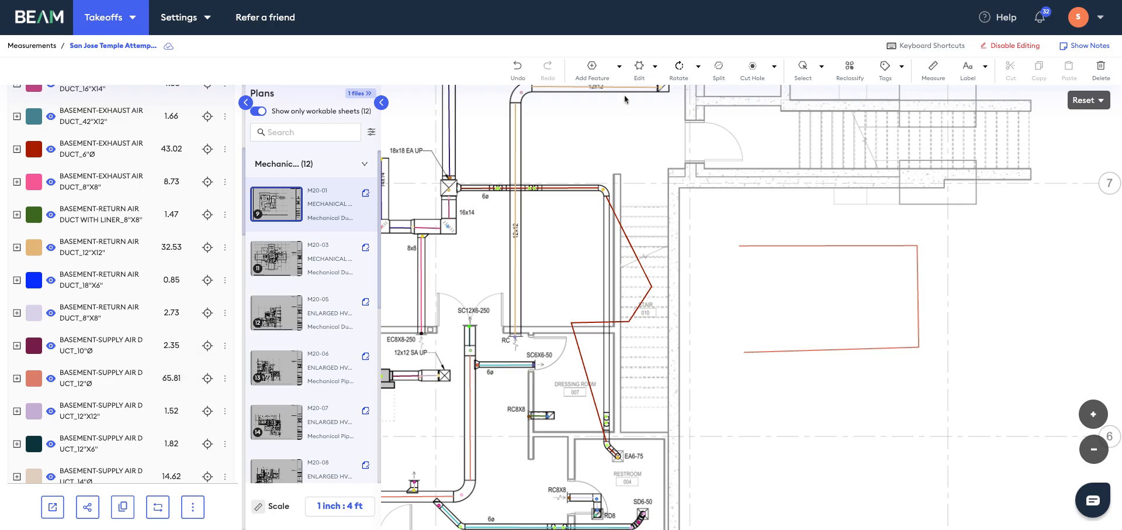
{"action": "mouse_move", "coordinate": [637, 69]}
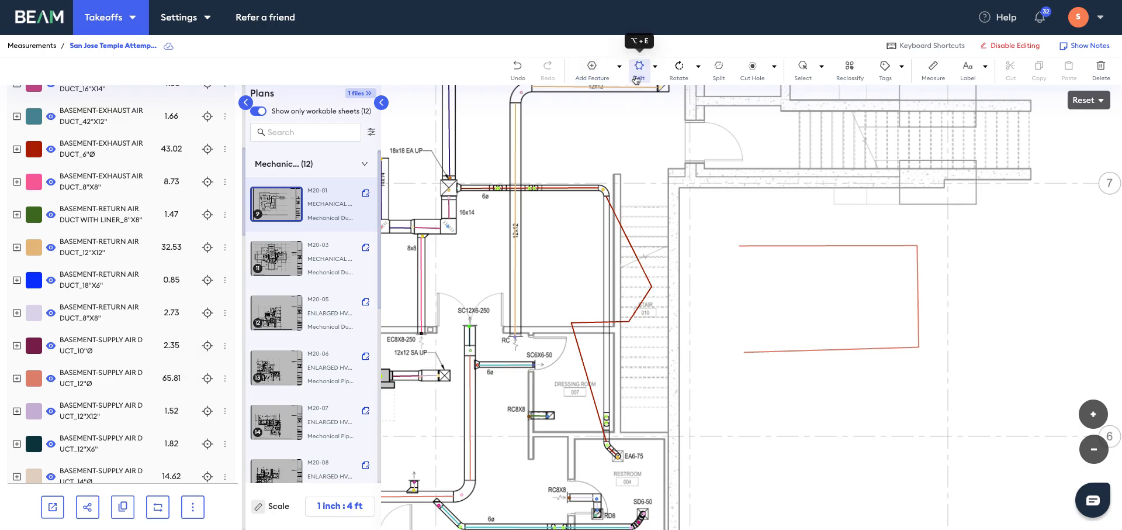
{"action": "left_click", "coordinate": [637, 69]}
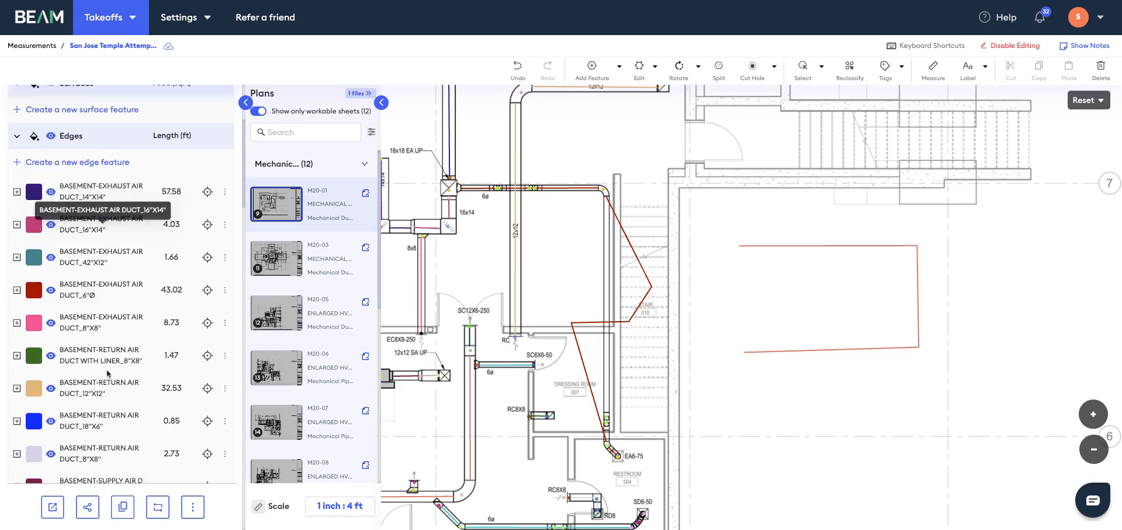
{"action": "scroll", "scroll_direction": "down", "scroll_amount": 3}
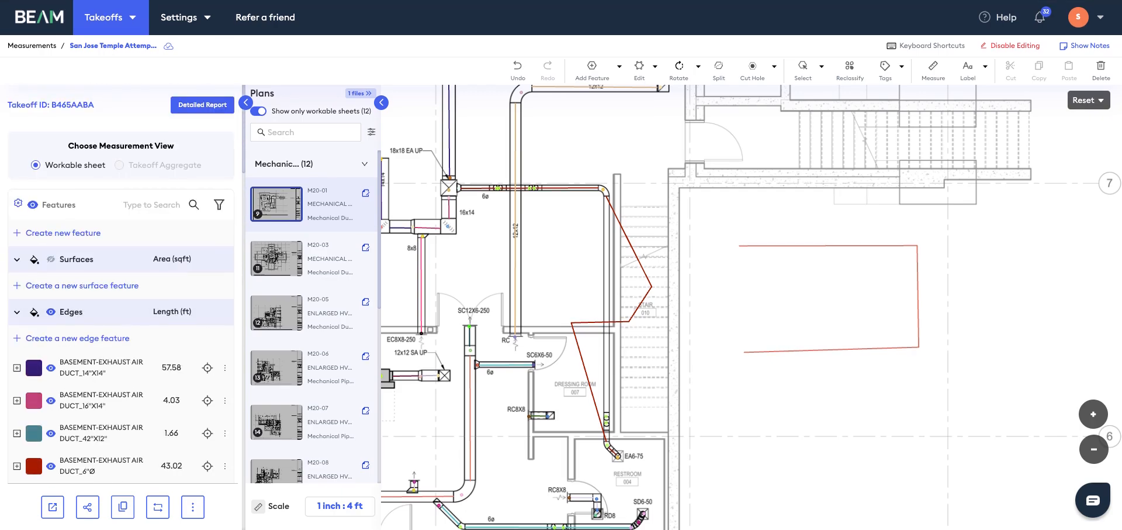
{"action": "scroll", "scroll_direction": "down", "scroll_amount": 3}
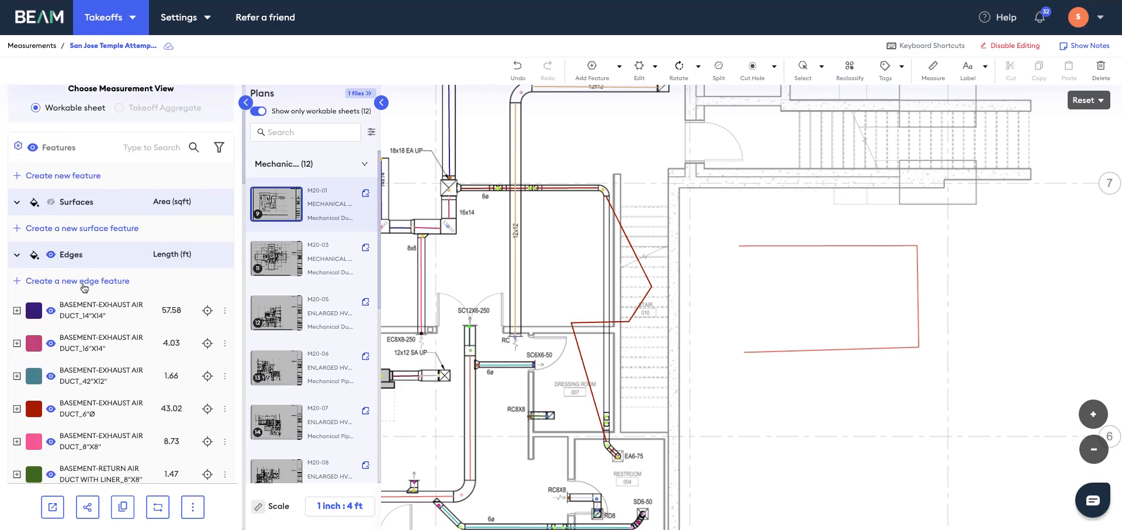
Create an EDGE feature named New Duct and save it.
{"action": "left_click", "coordinate": [77, 279]}
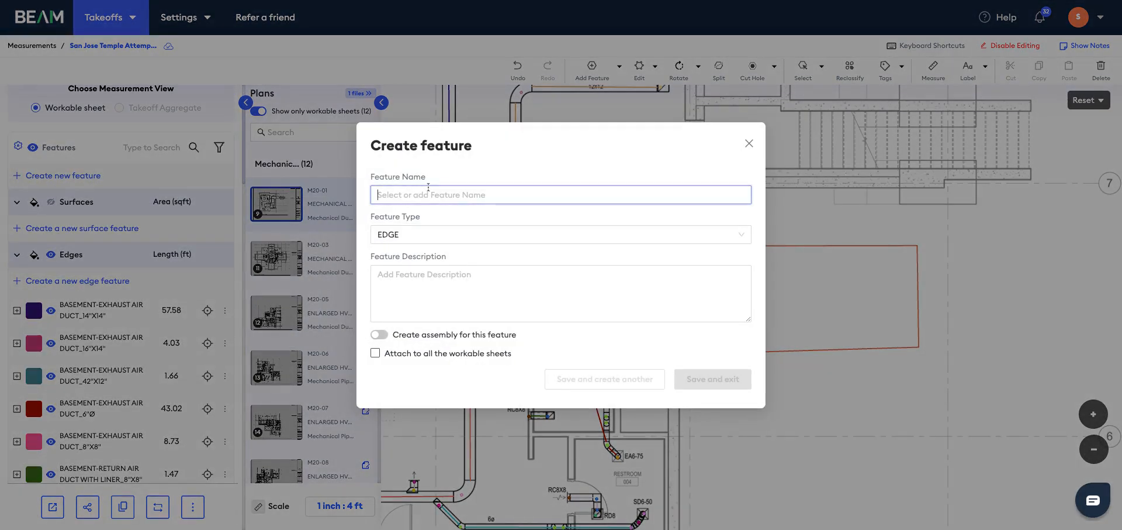
{"action": "type", "text": "New"}
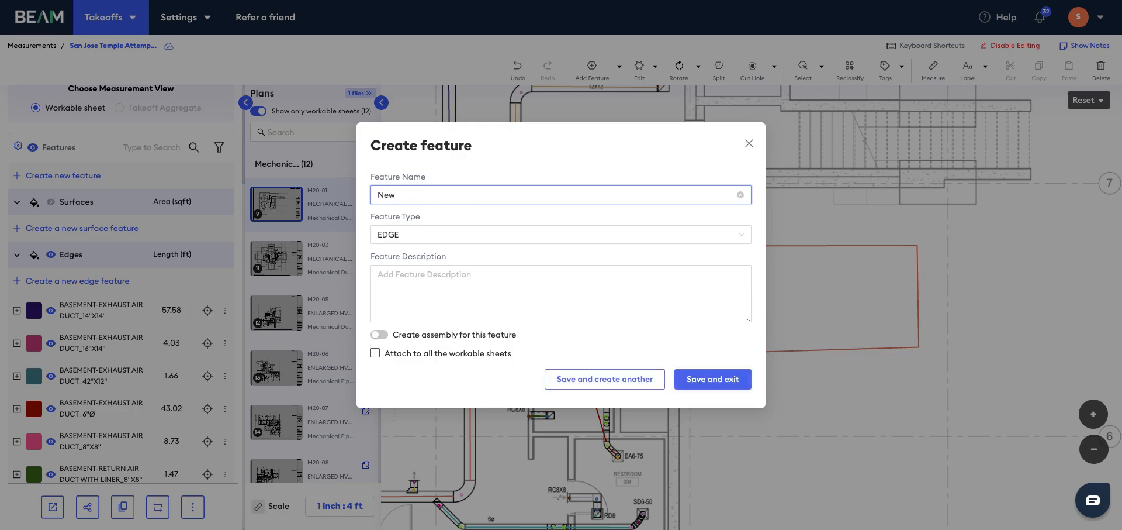
{"action": "type", "text": "Ducy"}
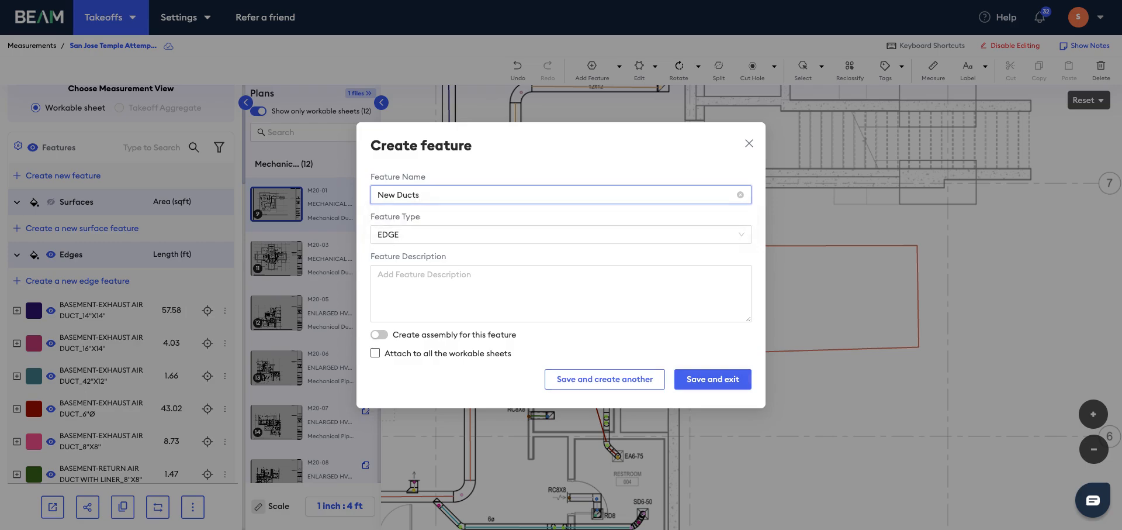
{"action": "key", "text": "Backspace"}
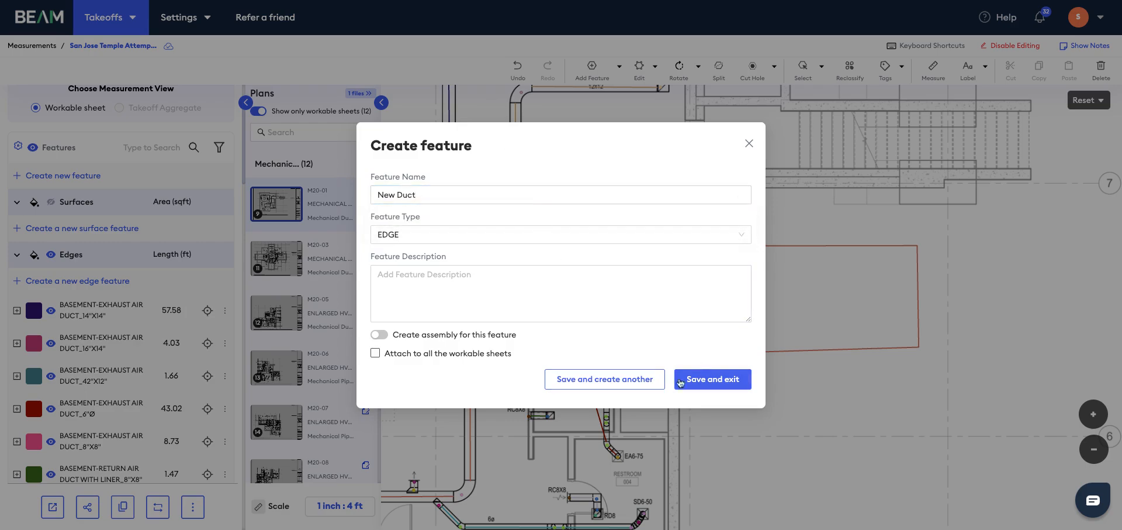
{"action": "left_click", "coordinate": [560, 292]}
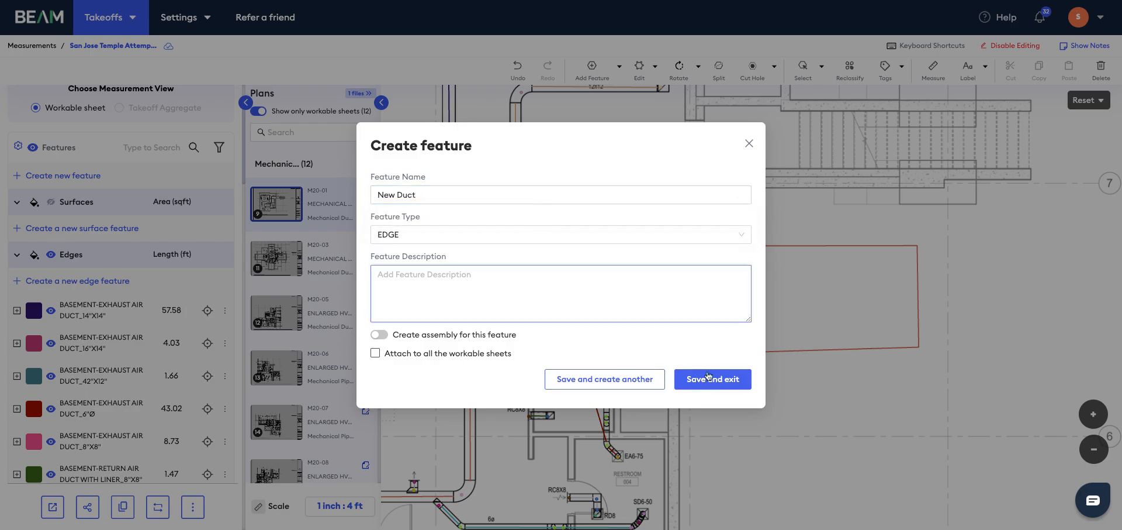
{"action": "left_click", "coordinate": [712, 379]}
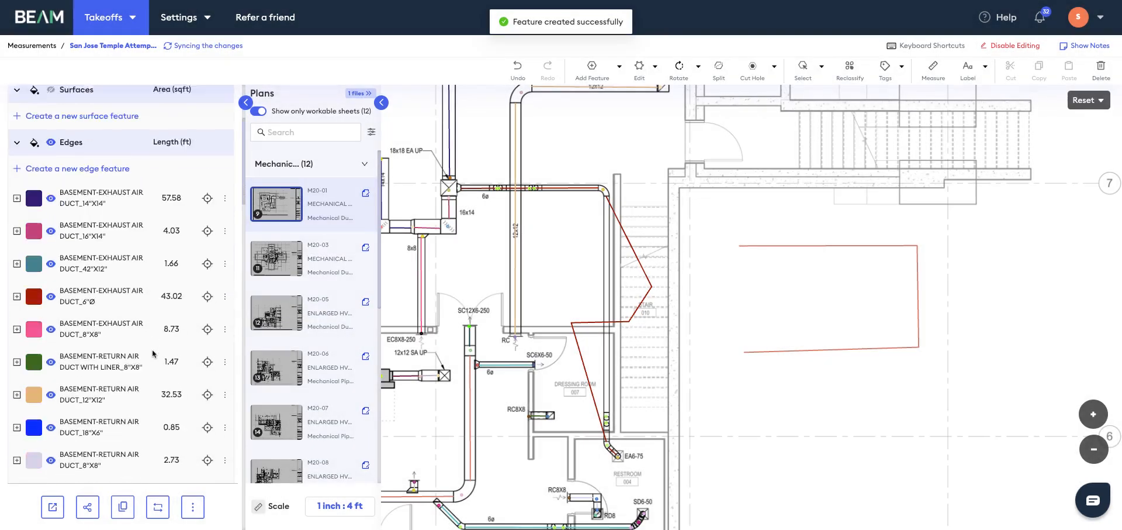
Draw a New Duct run on the plan's right side measuring 33.35 ft.
{"action": "scroll", "scroll_direction": "down", "scroll_amount": 3}
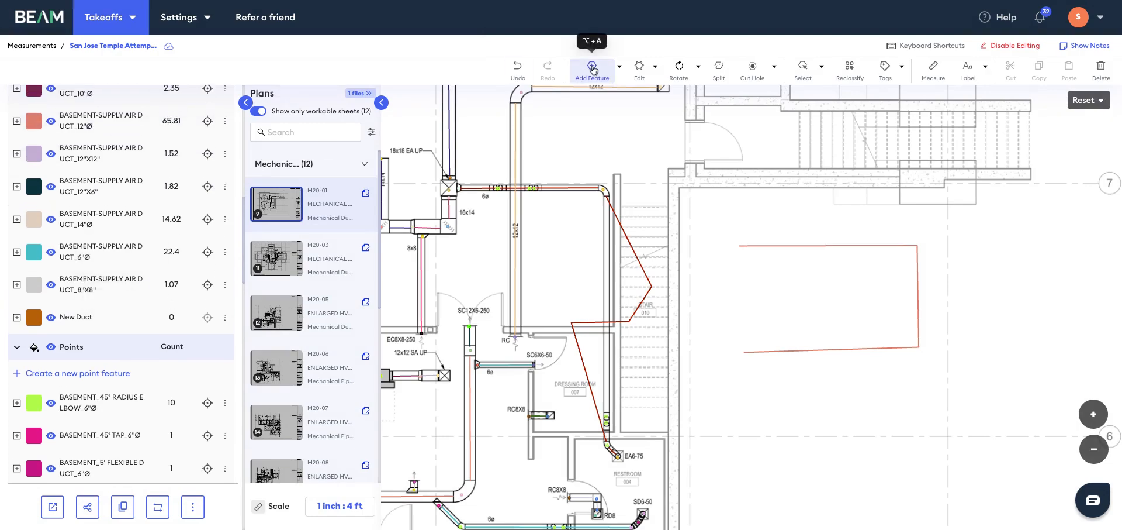
{"action": "left_click", "coordinate": [591, 69]}
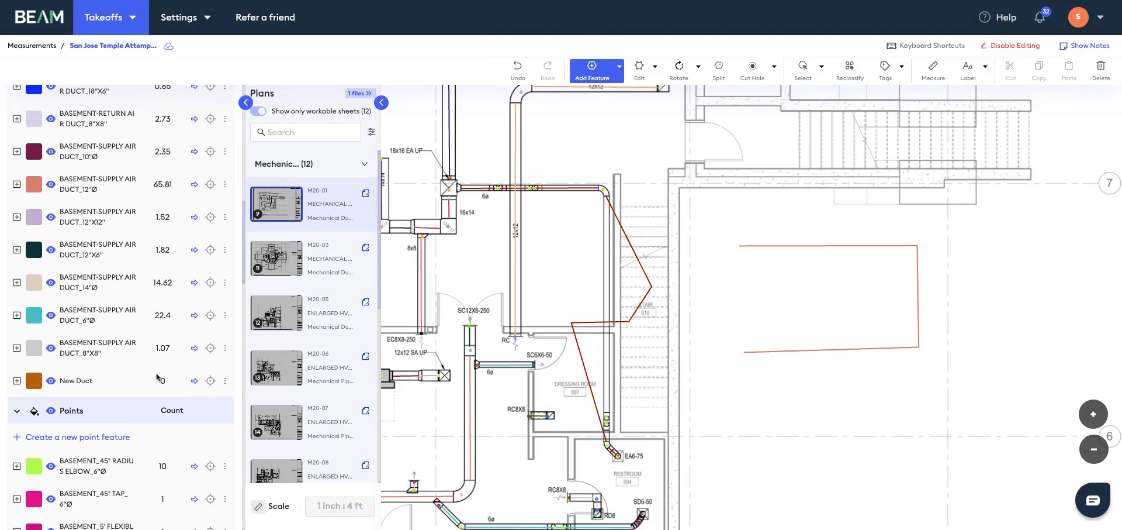
{"action": "left_click_drag", "start_coordinate": [762, 423], "coordinate": [963, 419]}
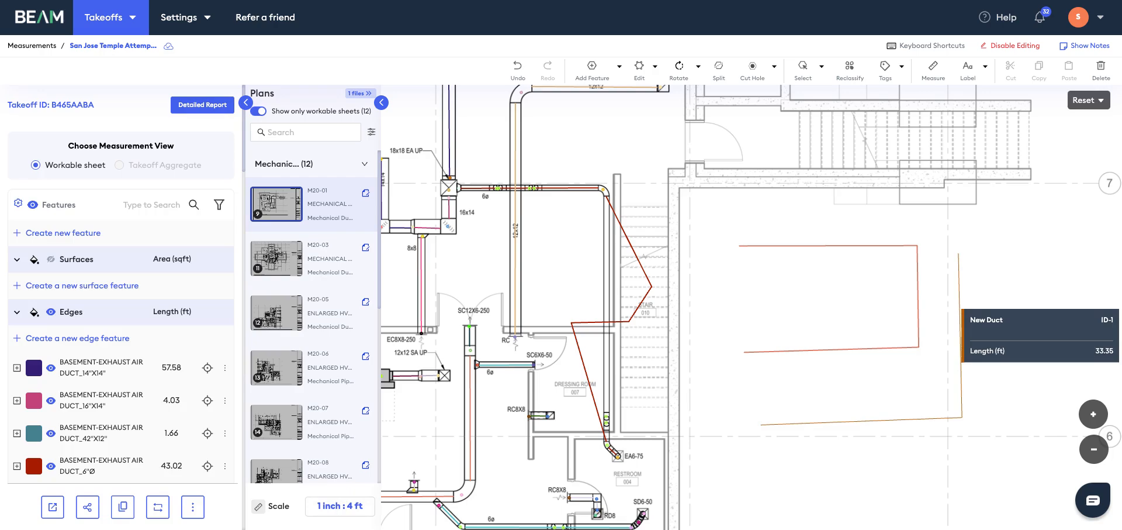
{"action": "scroll", "scroll_direction": "down", "scroll_amount": 3}
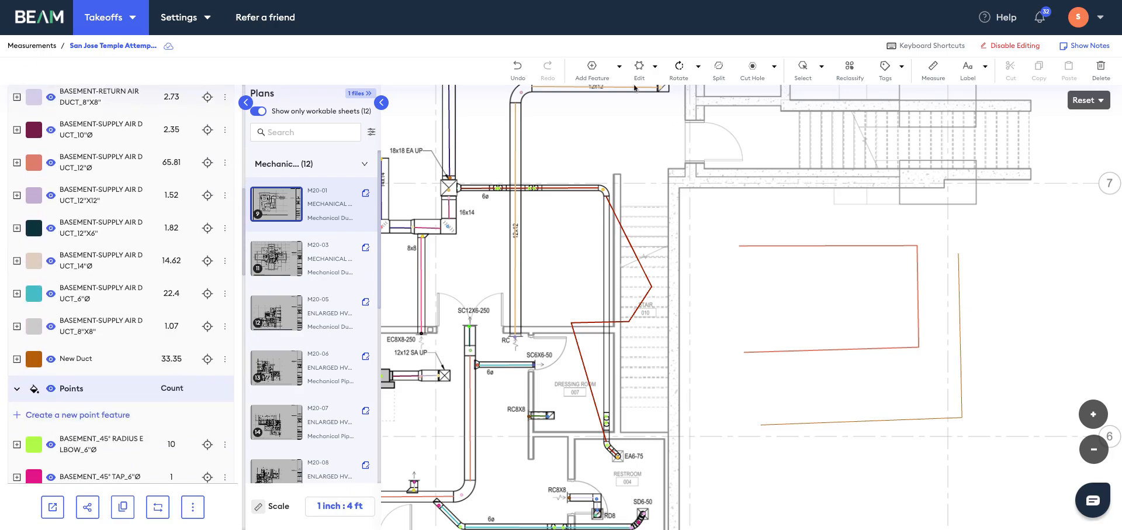
{"action": "mouse_move", "coordinate": [610, 153]}
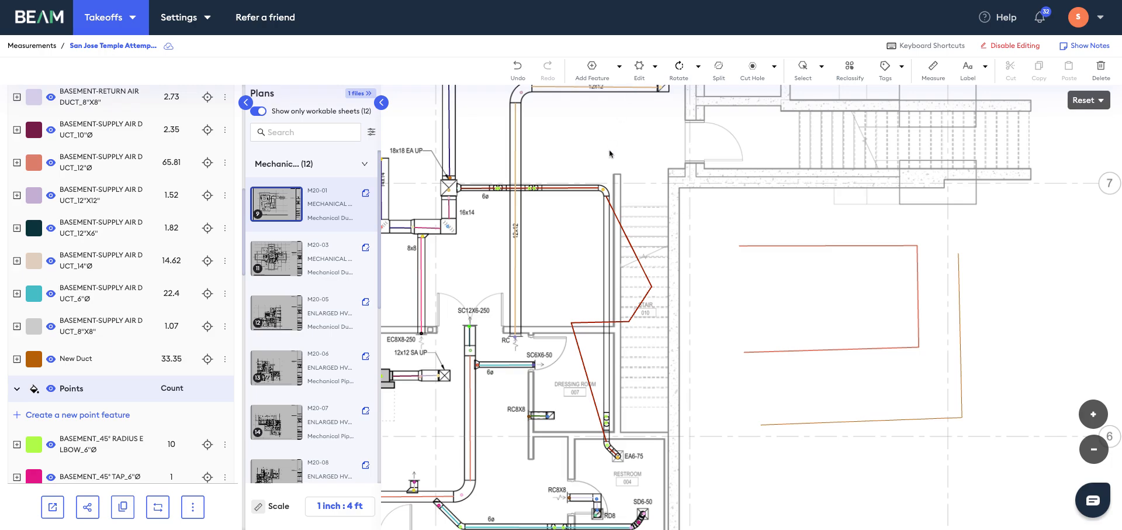
{"action": "mouse_move", "coordinate": [725, 190]}
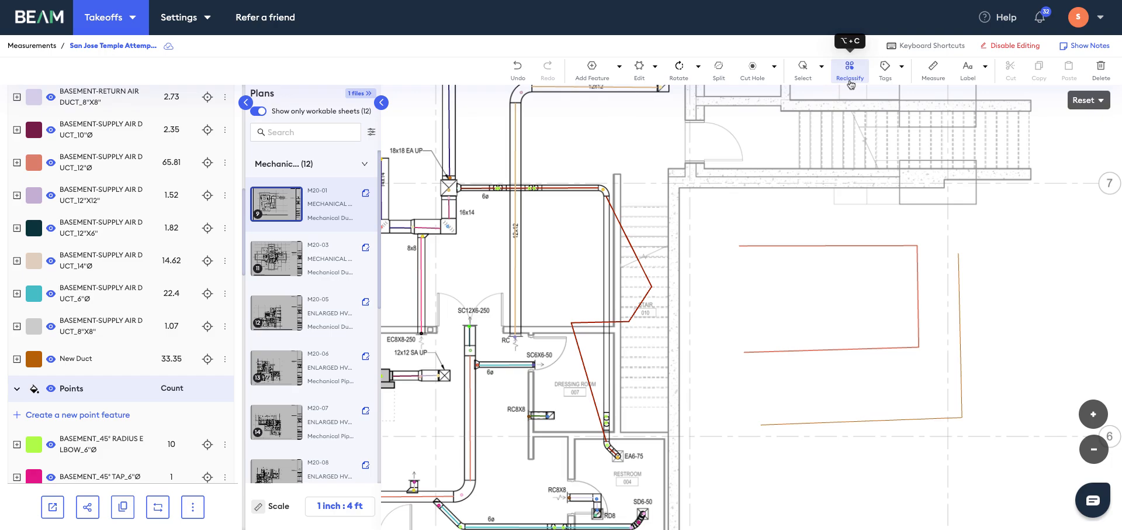
{"action": "mouse_move", "coordinate": [856, 84]}
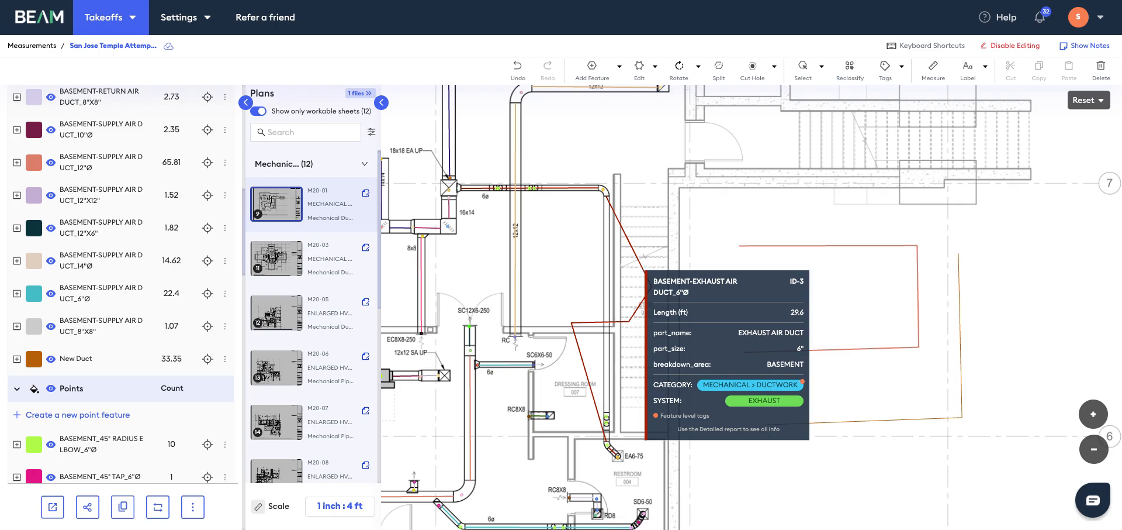
{"action": "mouse_move", "coordinate": [859, 427]}
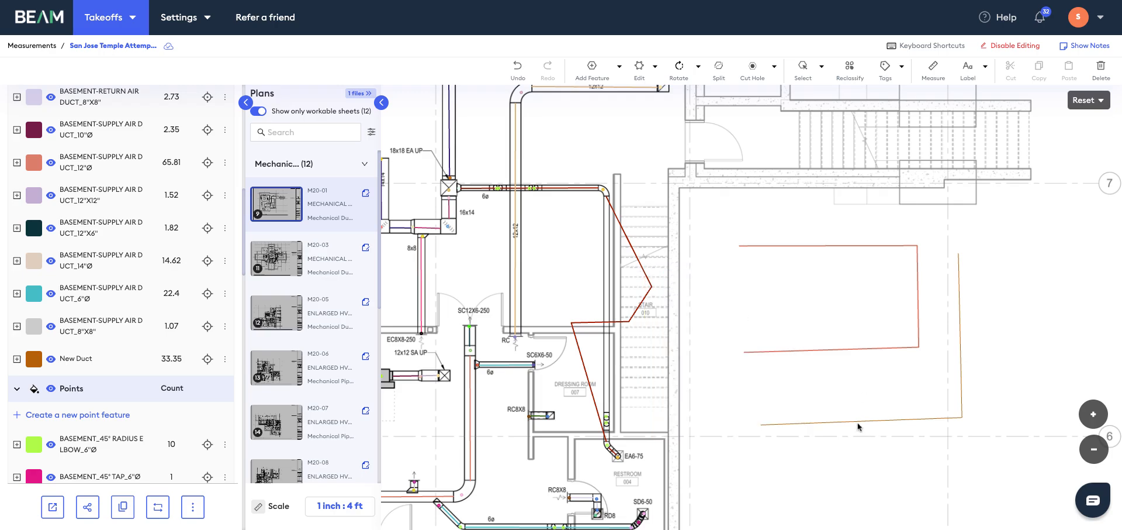
Reclassify the 29.6 ft exhaust duct run, leaving the 6-inch exhaust duct at 13.42 ft.
{"action": "left_click", "coordinate": [850, 69]}
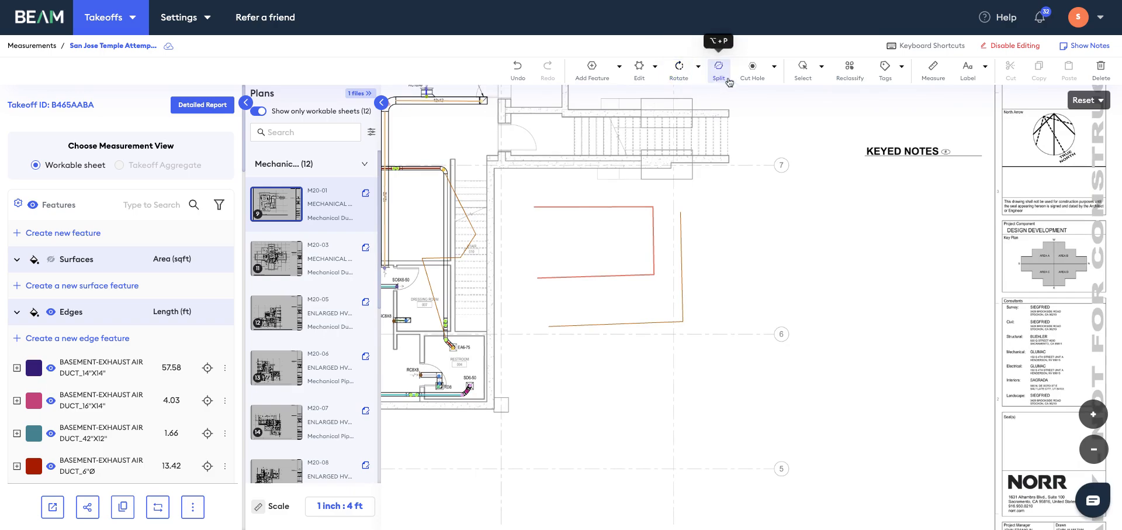
{"action": "mouse_move", "coordinate": [825, 95]}
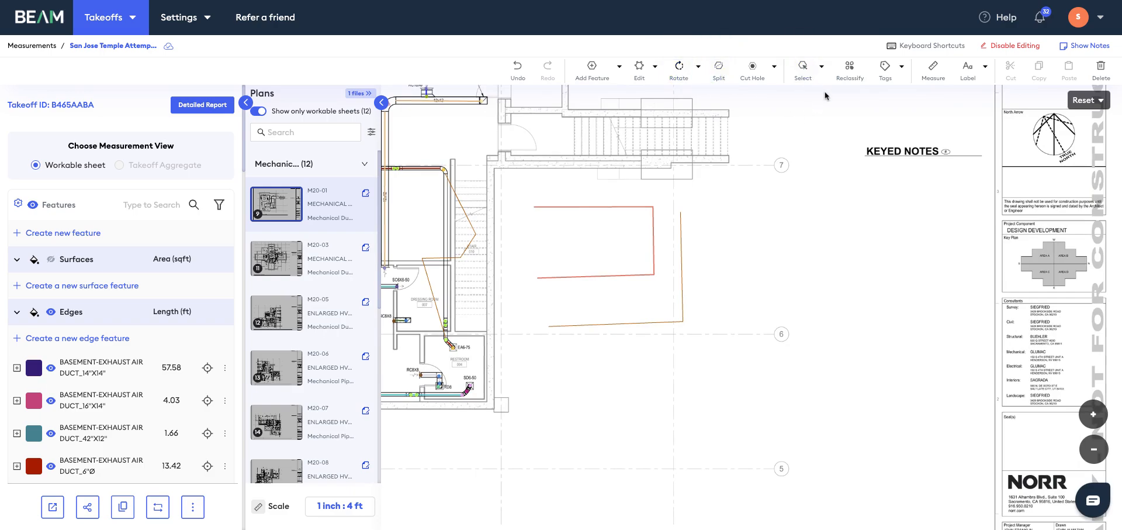
{"action": "mouse_move", "coordinate": [803, 69]}
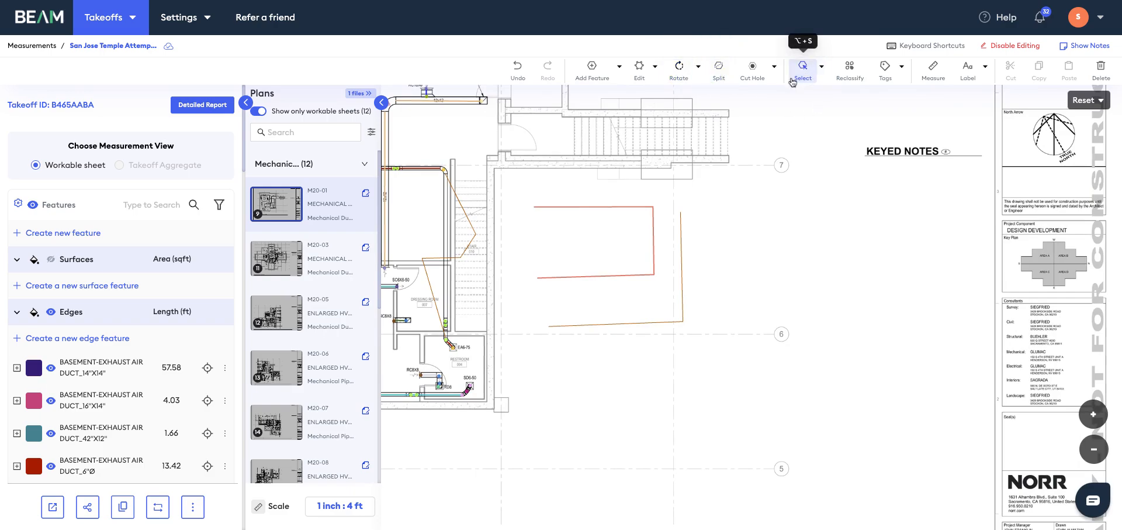
{"action": "mouse_move", "coordinate": [926, 46]}
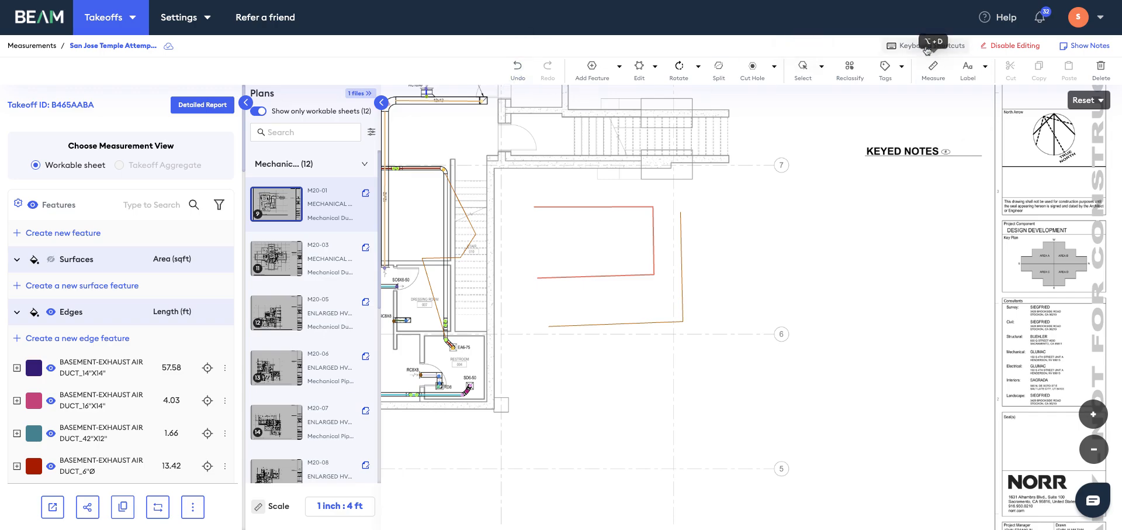
{"action": "left_click", "coordinate": [926, 46]}
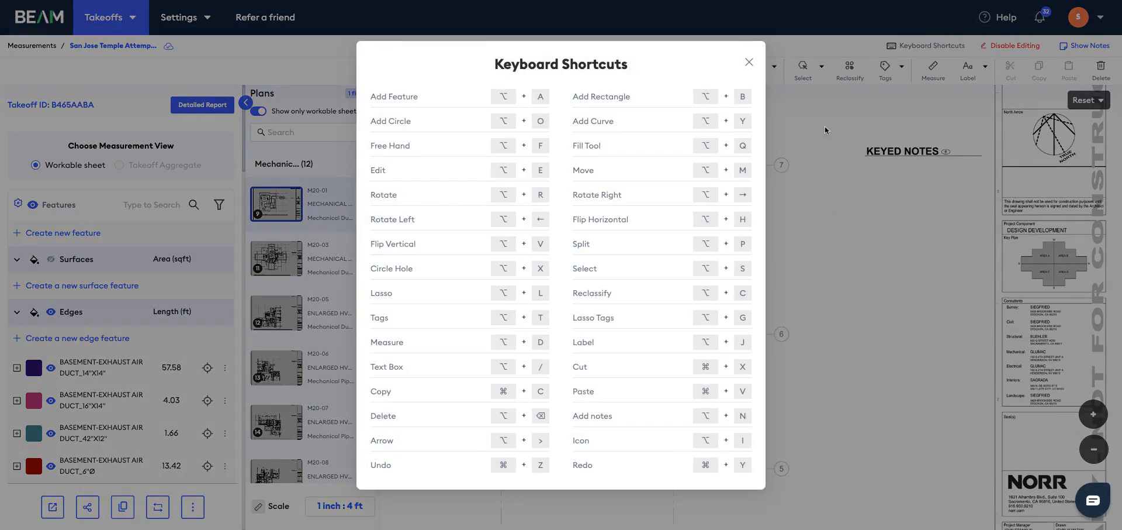
{"action": "left_click", "coordinate": [748, 62]}
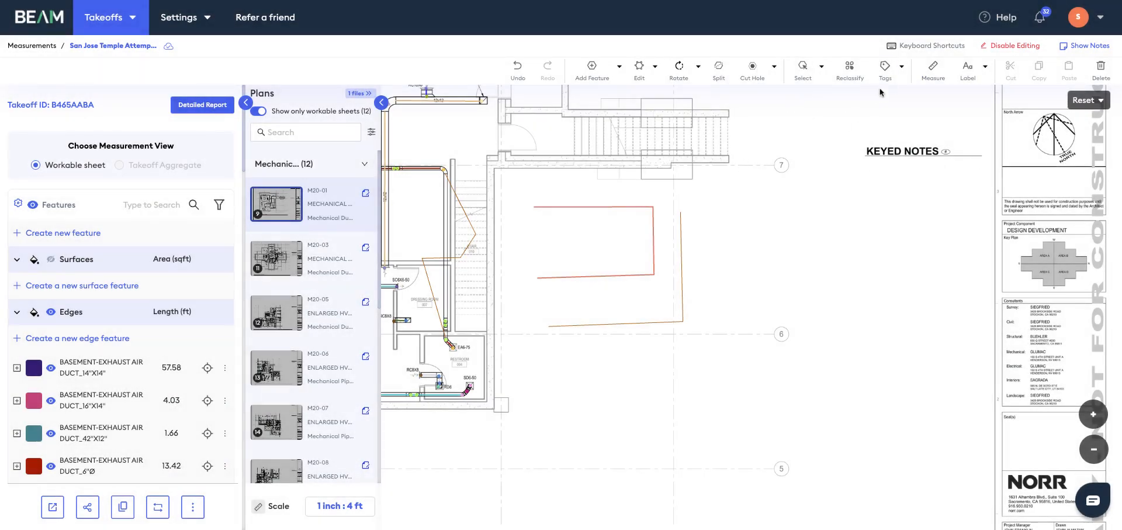
{"action": "mouse_move", "coordinate": [815, 192]}
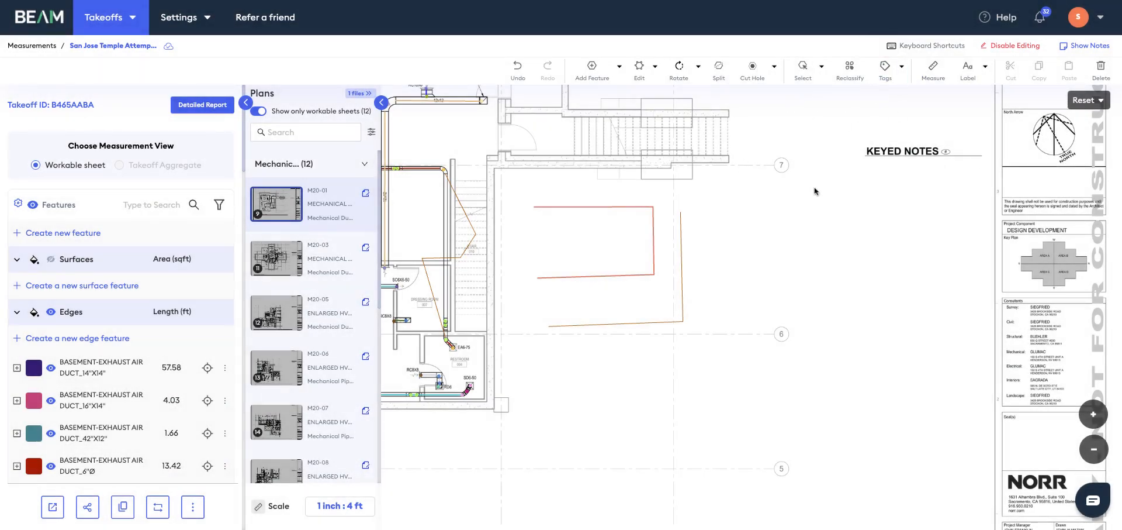
{"action": "mouse_move", "coordinate": [840, 215]}
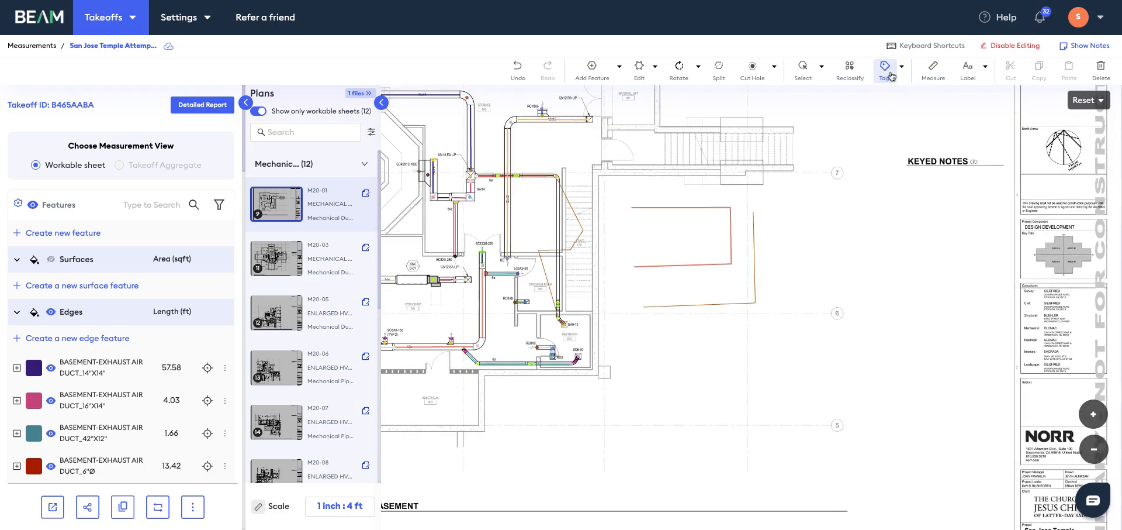
Browse the tag library's takeoff-specific and company tag categories.
{"action": "left_click", "coordinate": [886, 69]}
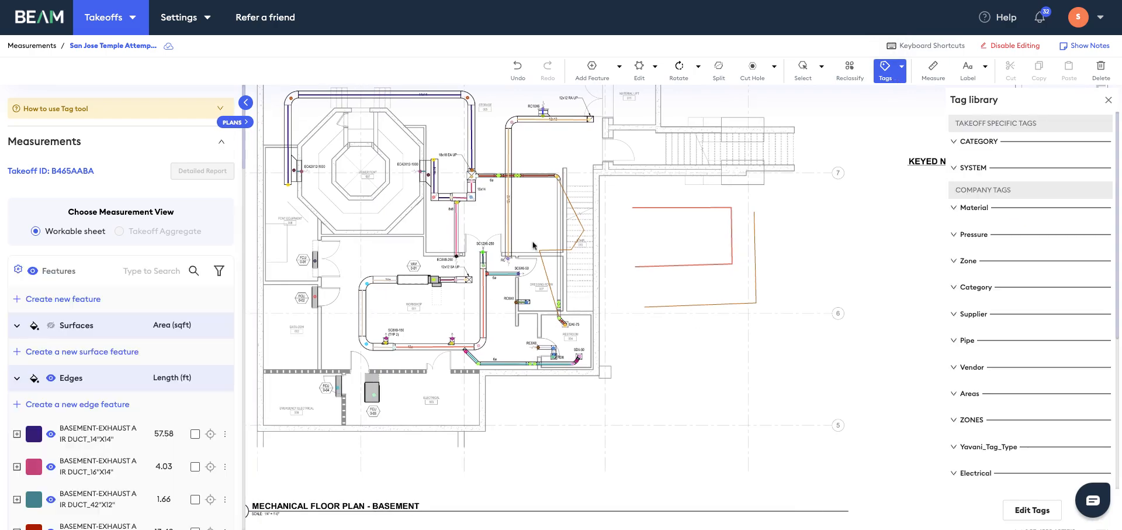
{"action": "mouse_move", "coordinate": [728, 379]}
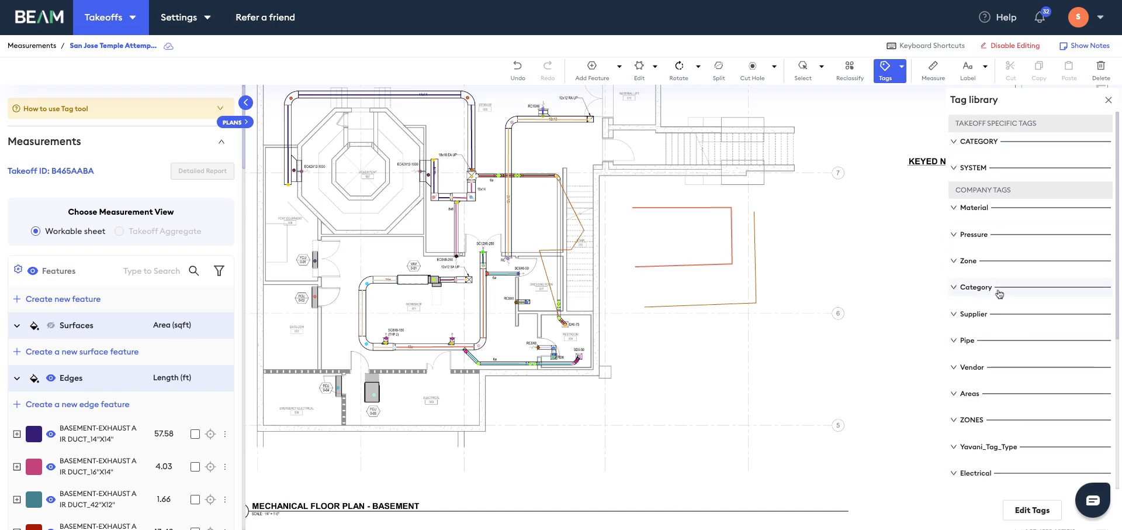
{"action": "scroll", "scroll_direction": "down", "scroll_amount": 3}
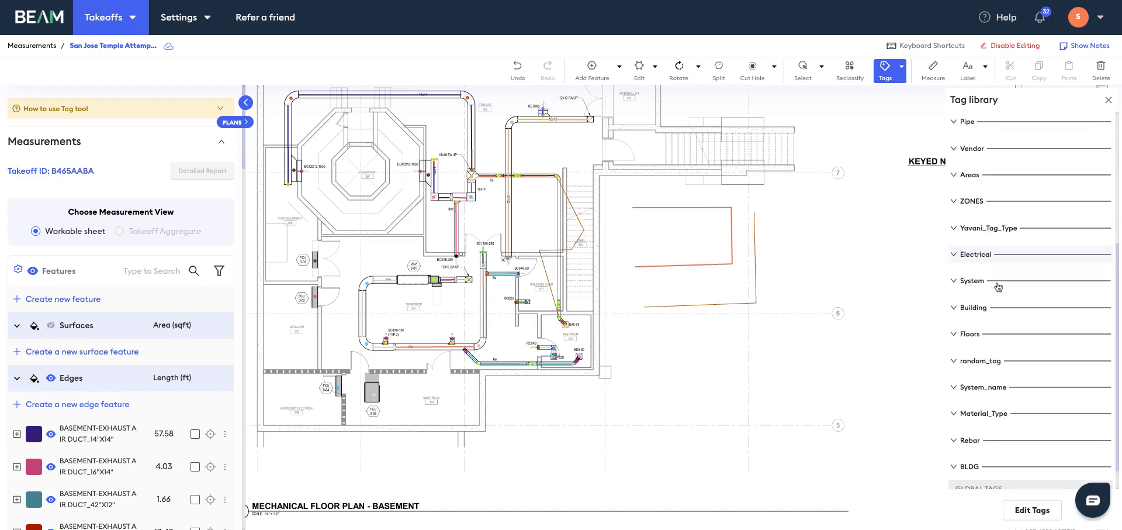
{"action": "scroll", "scroll_direction": "down", "scroll_amount": 3}
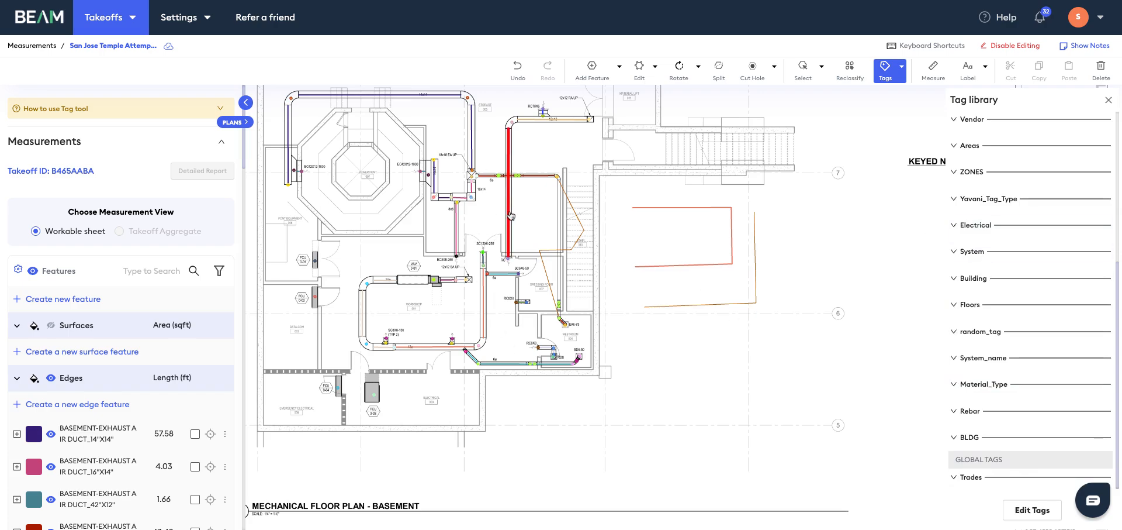
{"action": "mouse_move", "coordinate": [899, 304]}
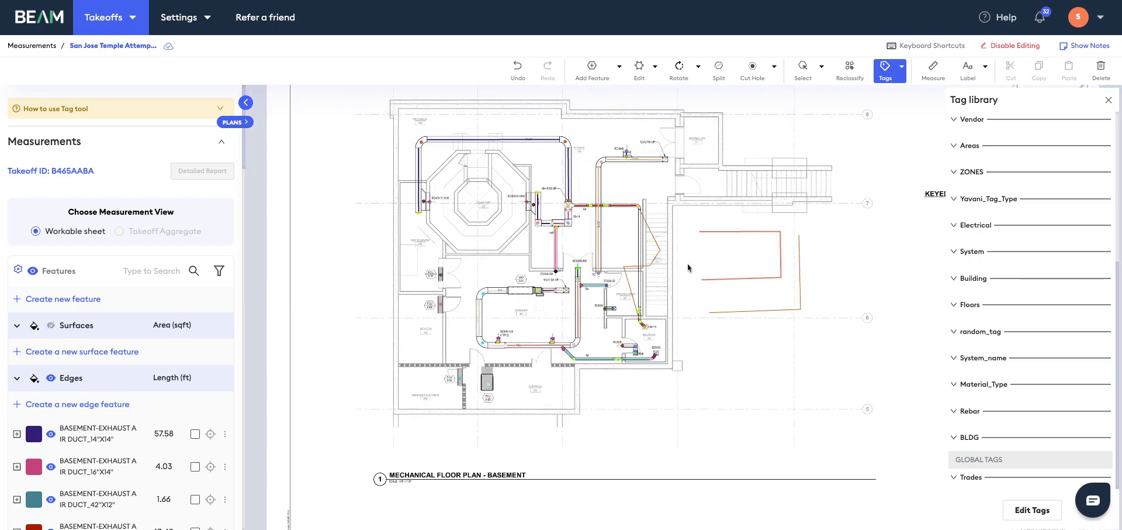
{"action": "mouse_move", "coordinate": [931, 344]}
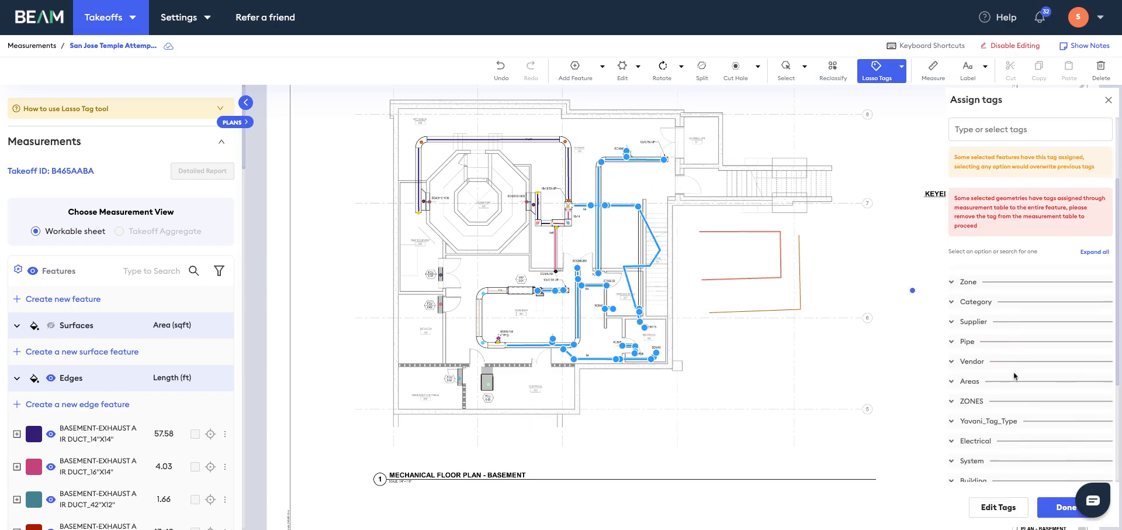
Assign the Floor_1 tag under Floors to the lasso-selected ducts.
{"action": "scroll", "scroll_direction": "down", "scroll_amount": 3}
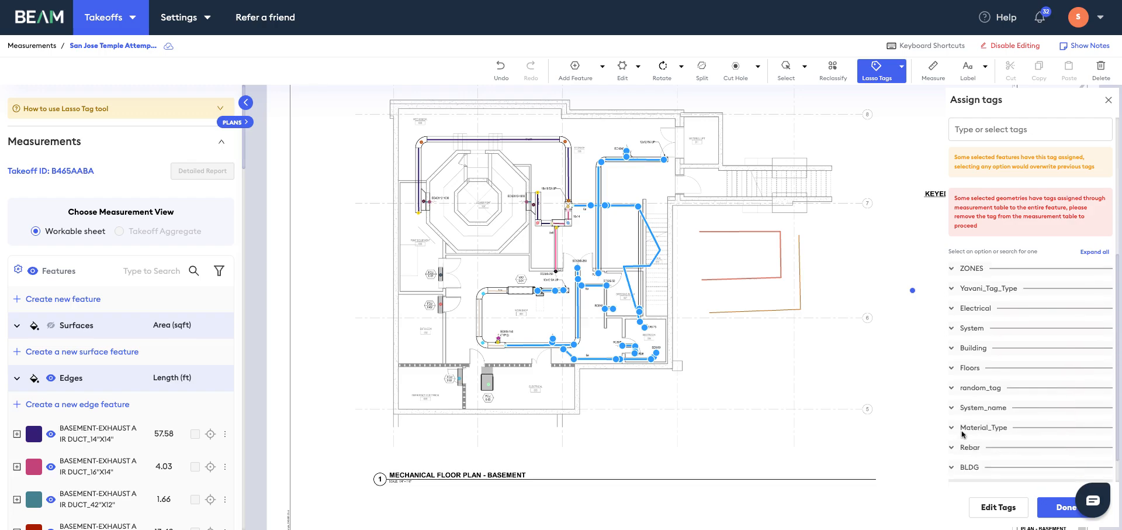
{"action": "left_click", "coordinate": [970, 367]}
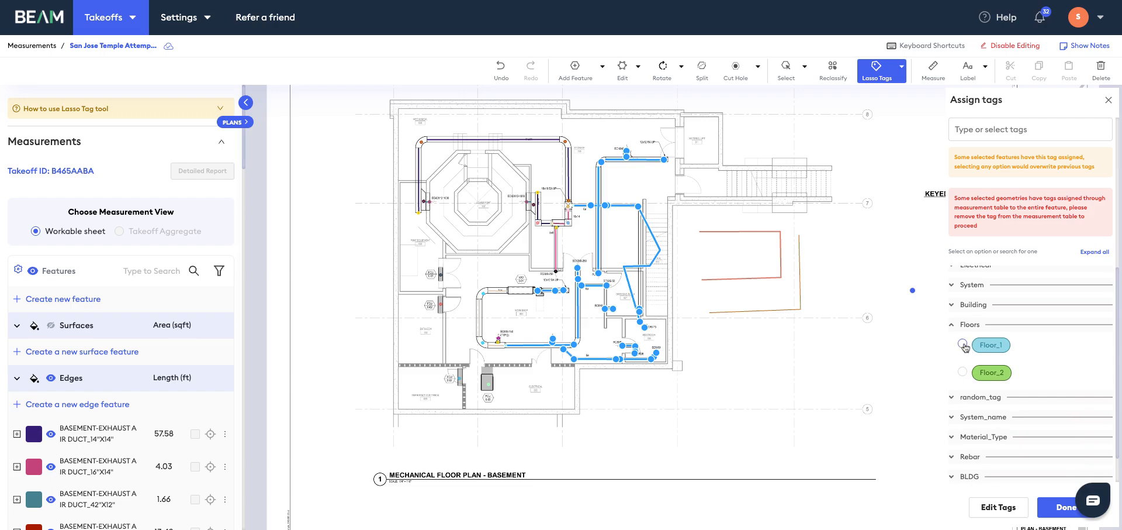
{"action": "left_click", "coordinate": [1067, 506]}
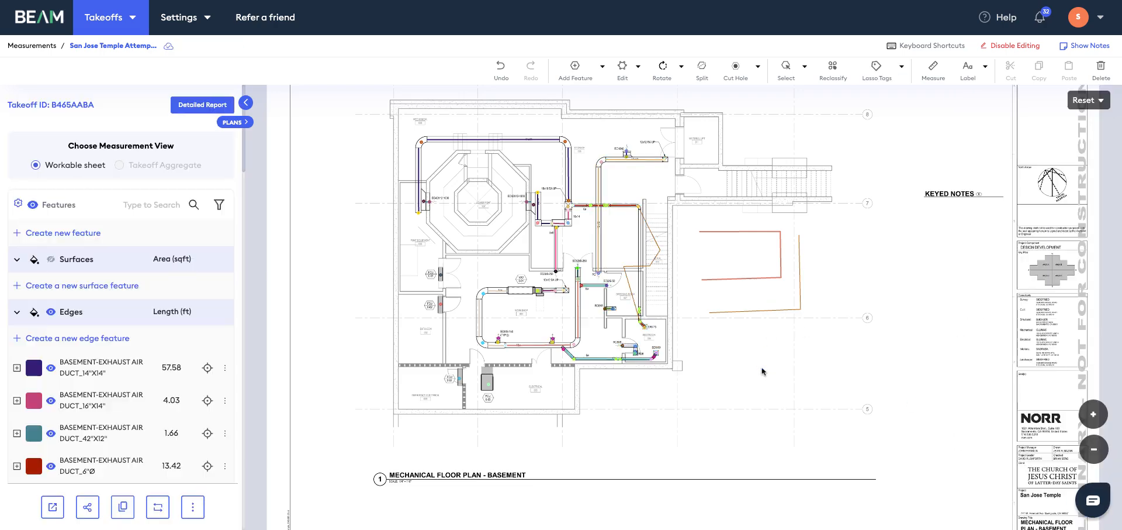
{"action": "mouse_move", "coordinate": [394, 195]}
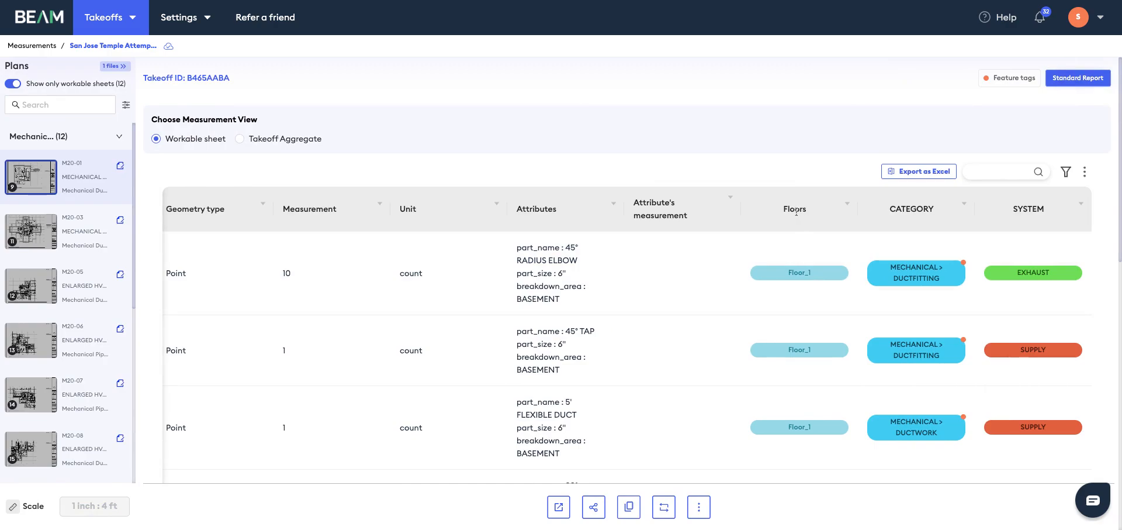
Review the detailed report's Floor_1-tagged duct measurements and go to the Settings menu.
{"action": "scroll", "scroll_direction": "down", "scroll_amount": 3}
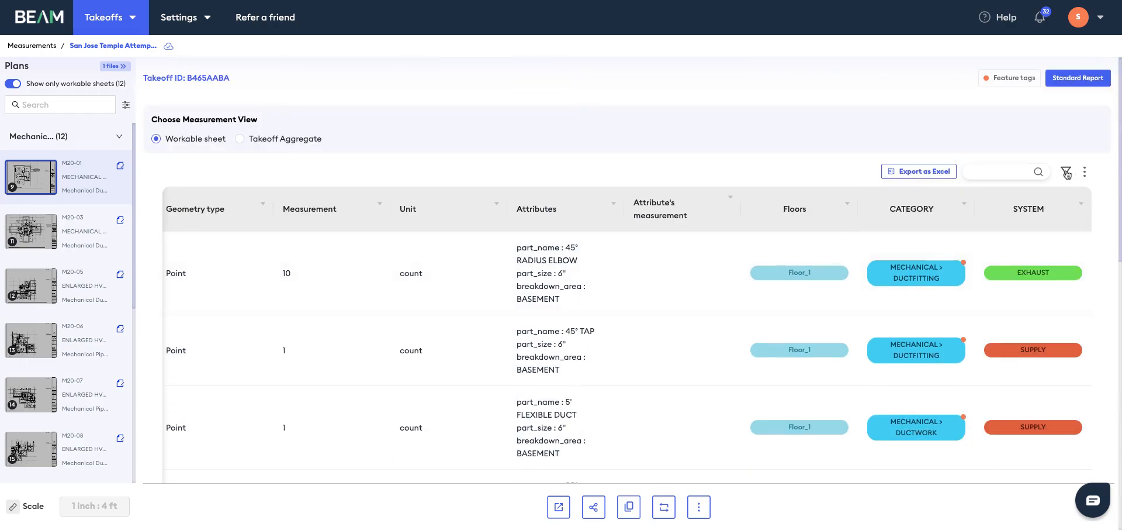
{"action": "mouse_move", "coordinate": [932, 174]}
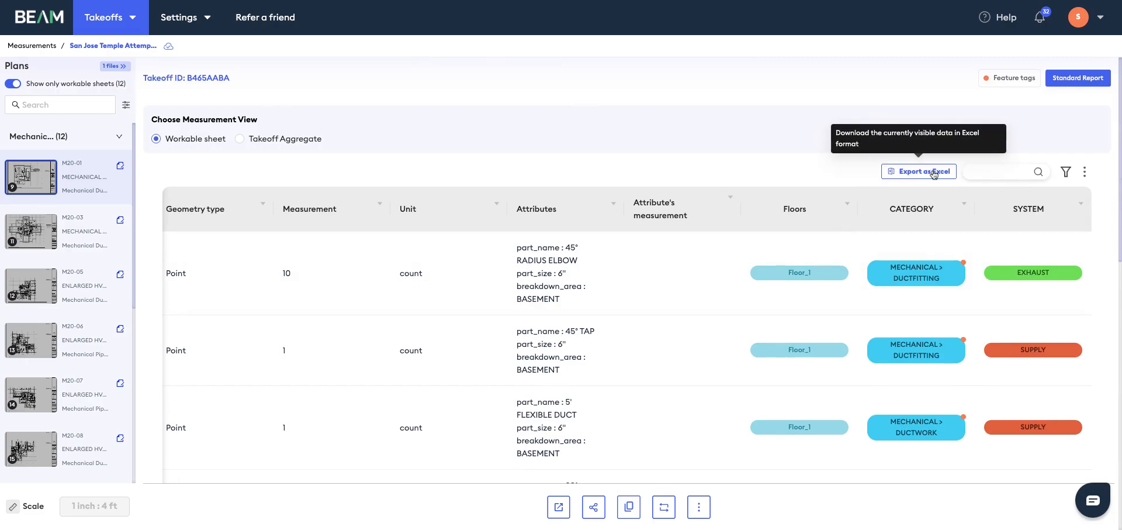
{"action": "mouse_move", "coordinate": [1076, 87]}
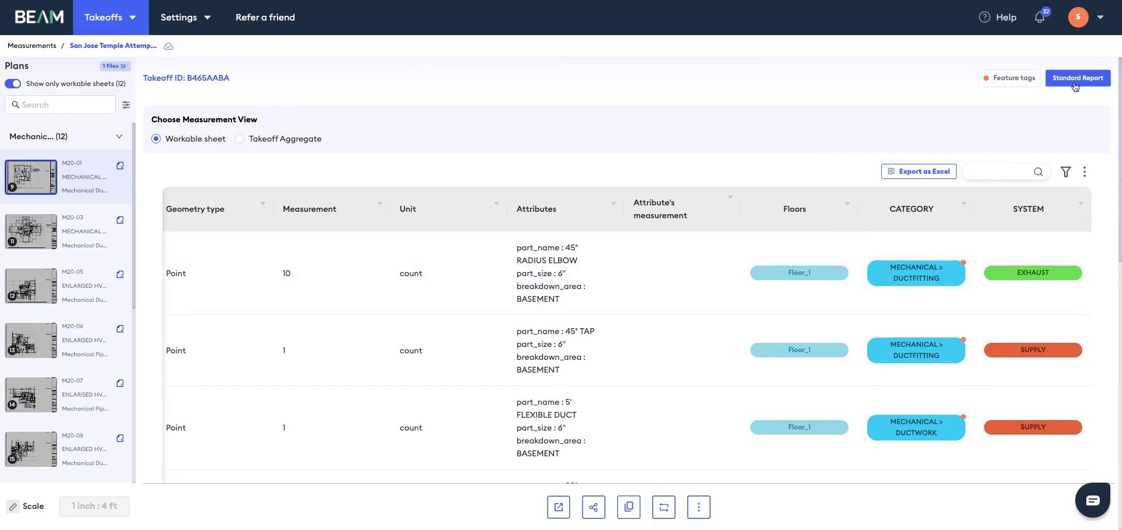
{"action": "left_click", "coordinate": [180, 18]}
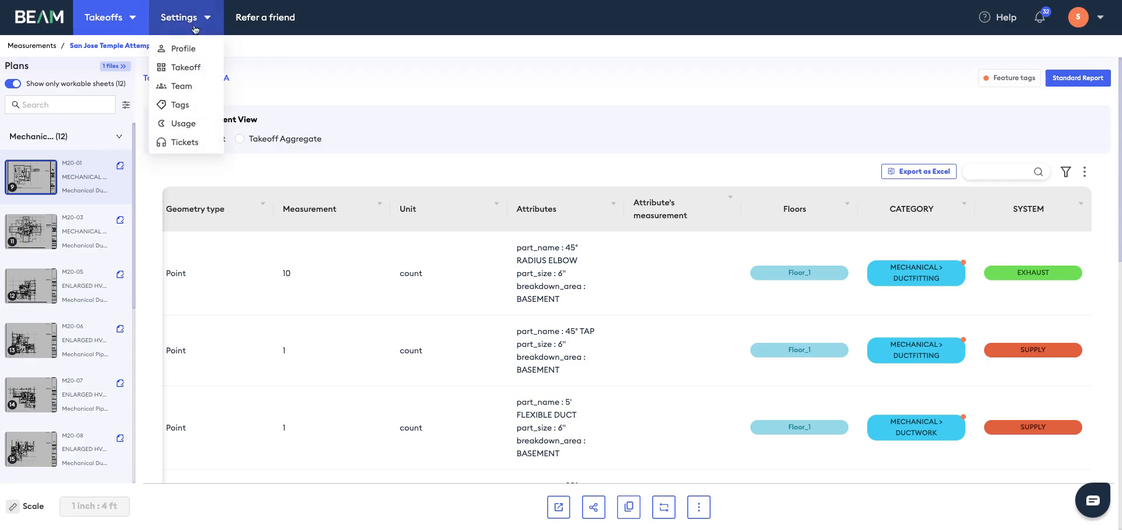
Go to the Tags settings page and begin a new tag type.
{"action": "left_click", "coordinate": [179, 104]}
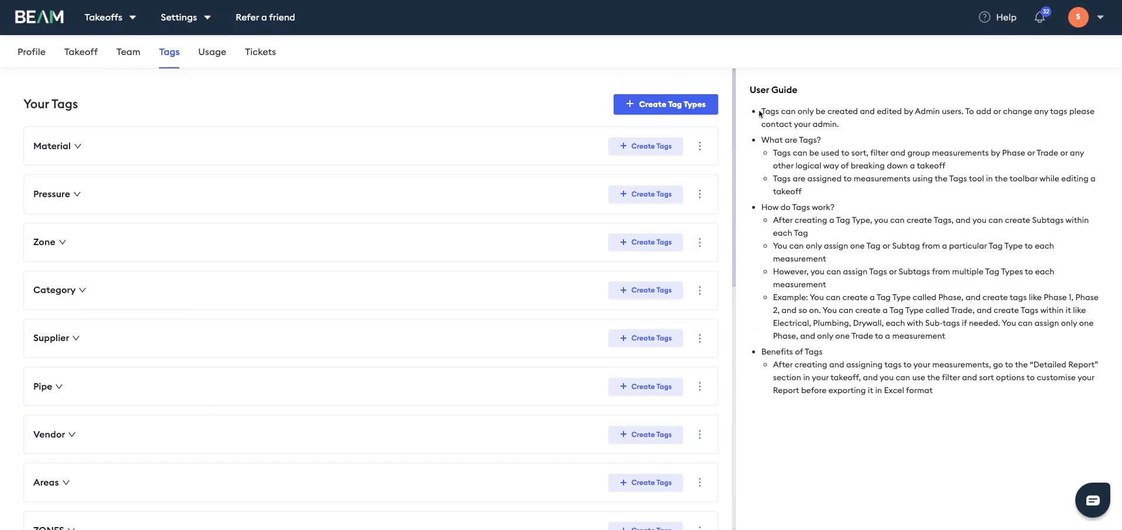
{"action": "left_click_drag", "start_coordinate": [759, 111], "coordinate": [933, 390]}
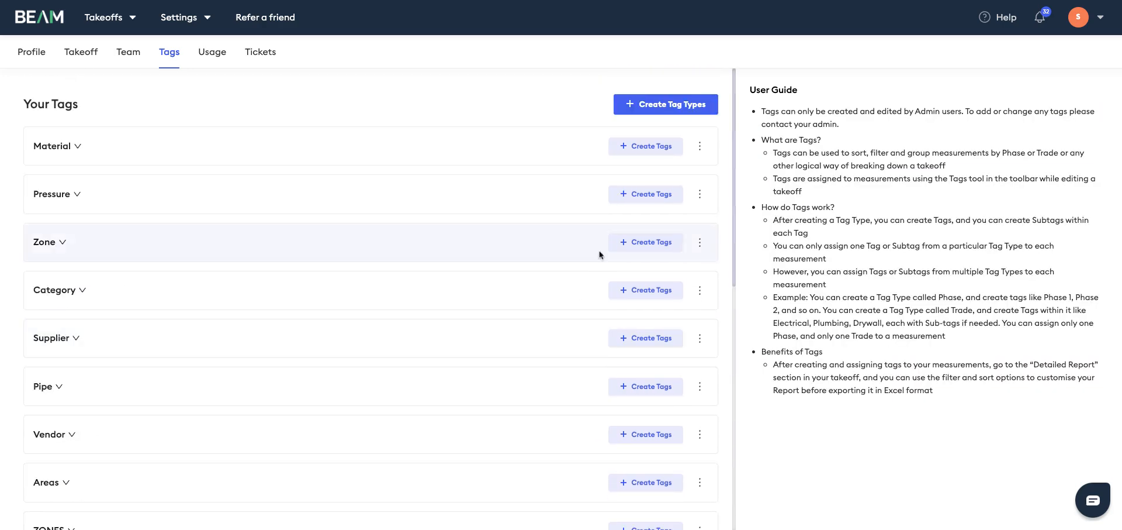
{"action": "left_click", "coordinate": [665, 104]}
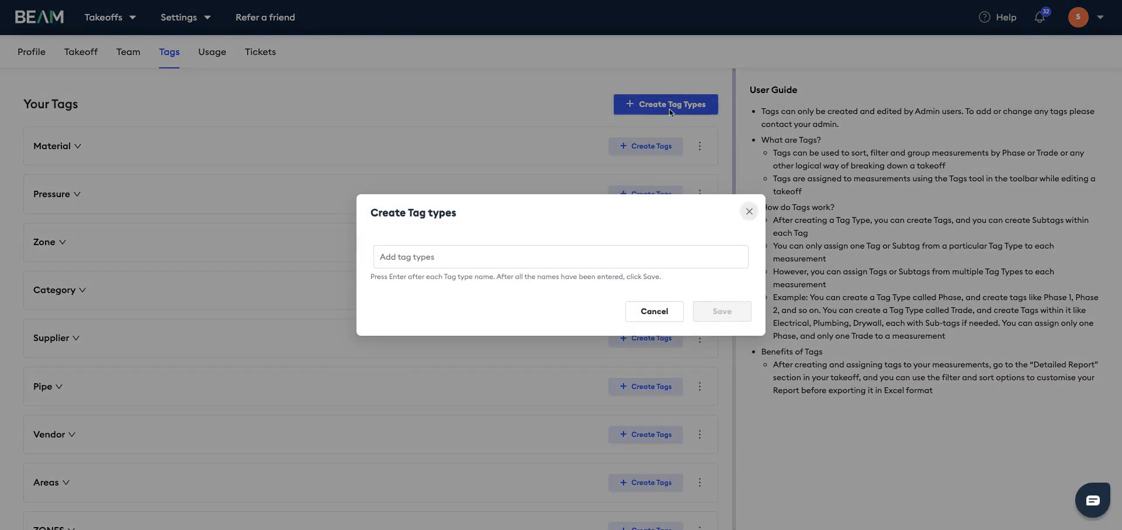
Name the new tag type XYZ and save it to the tag list.
{"action": "left_click", "coordinate": [561, 256]}
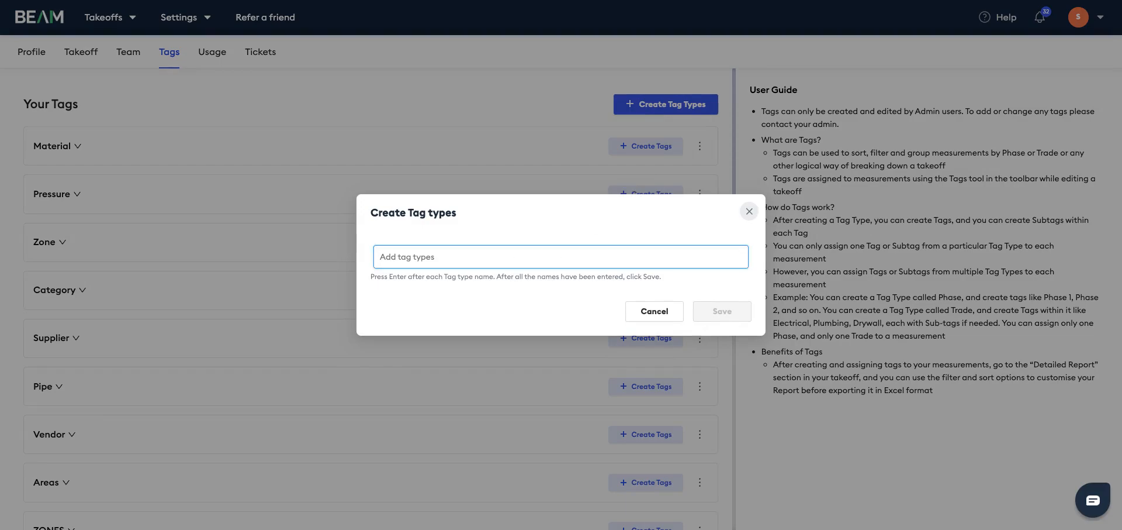
{"action": "type", "text": "xy"}
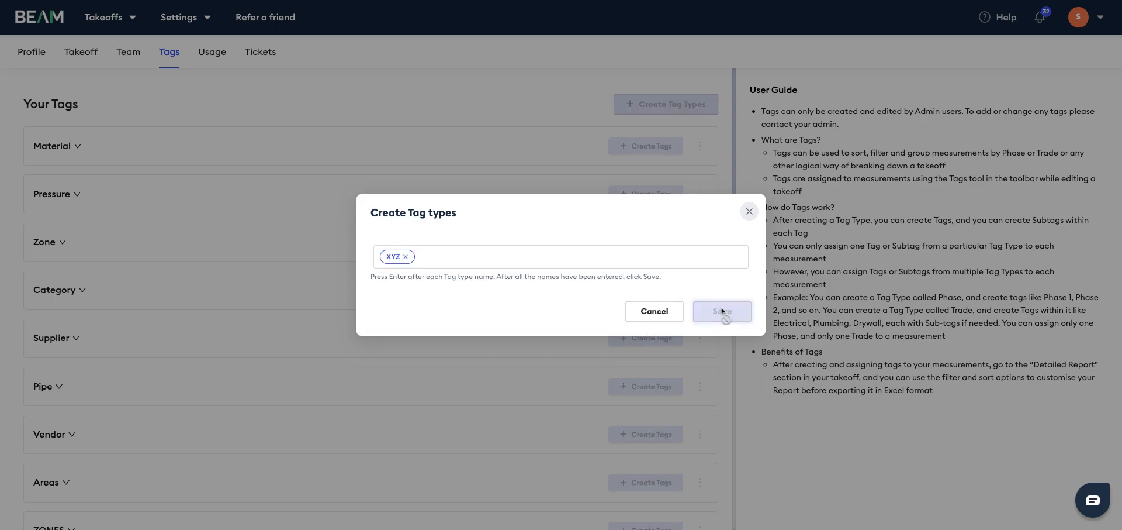
{"action": "left_click", "coordinate": [722, 311]}
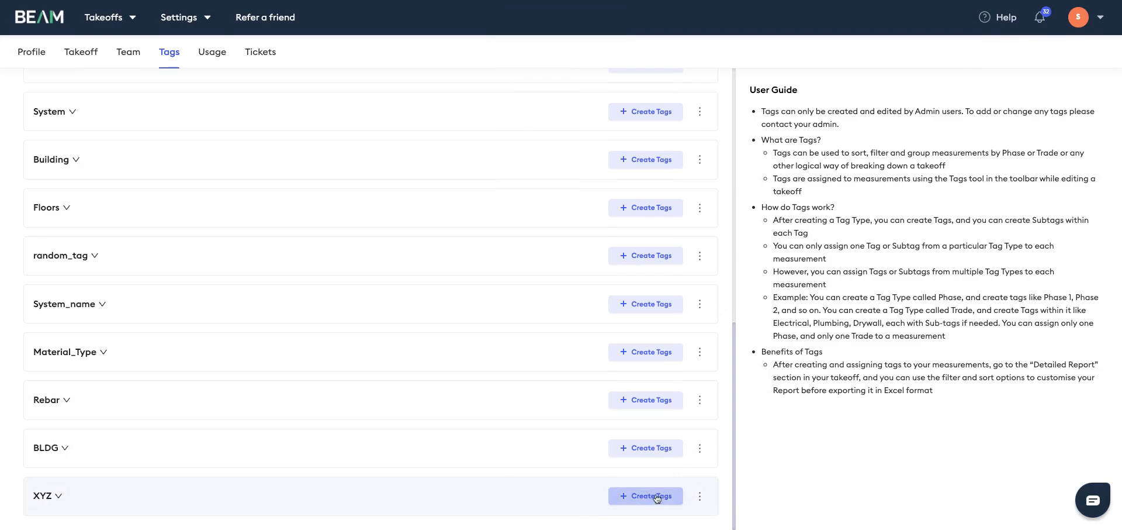
Add tags XYZ1 and XYZ2 under the XYZ tag type and save them.
{"action": "left_click", "coordinate": [650, 496]}
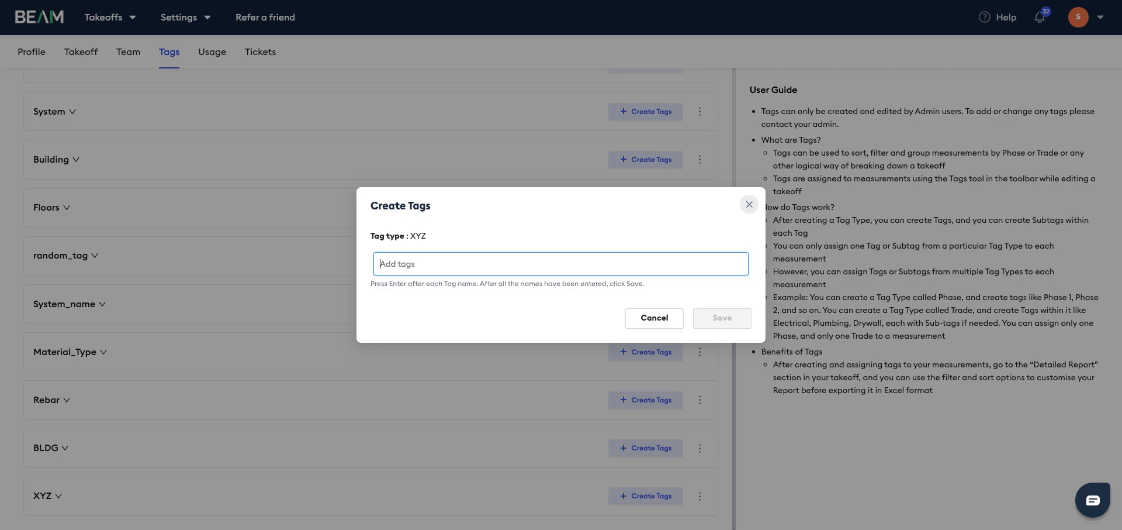
{"action": "type", "text": "XY"}
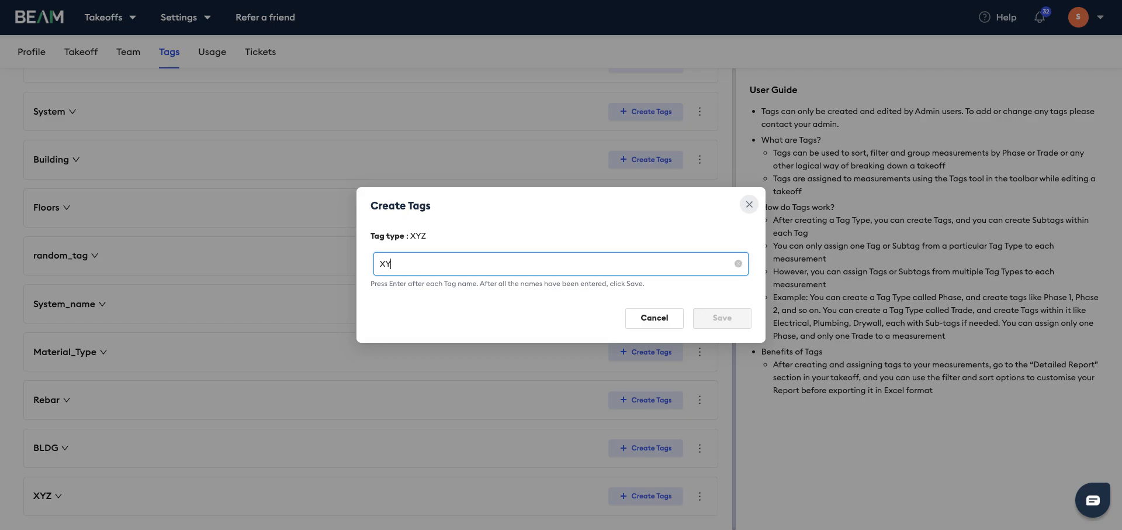
{"action": "key", "text": "Enter"}
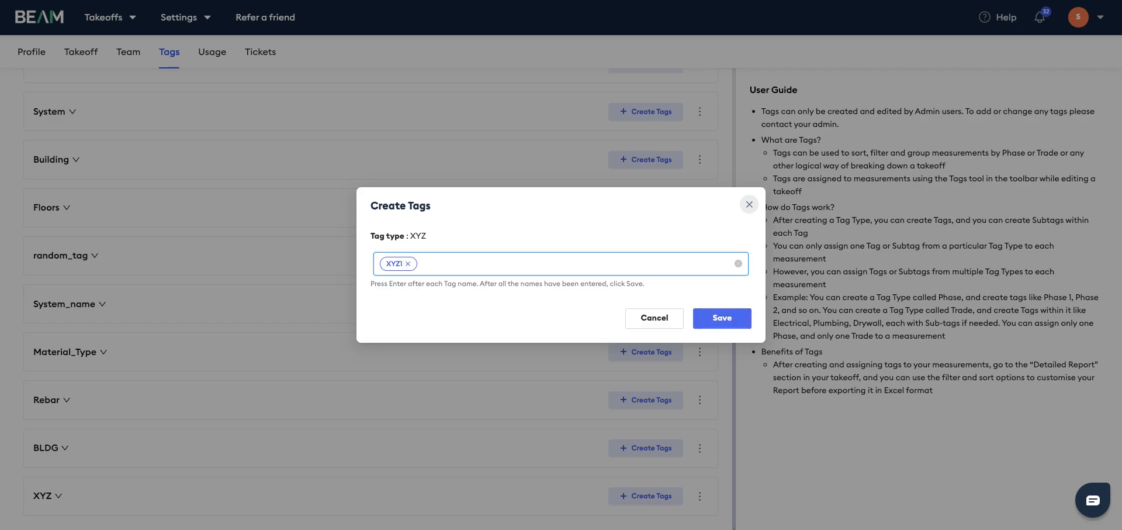
{"action": "type", "text": "X"}
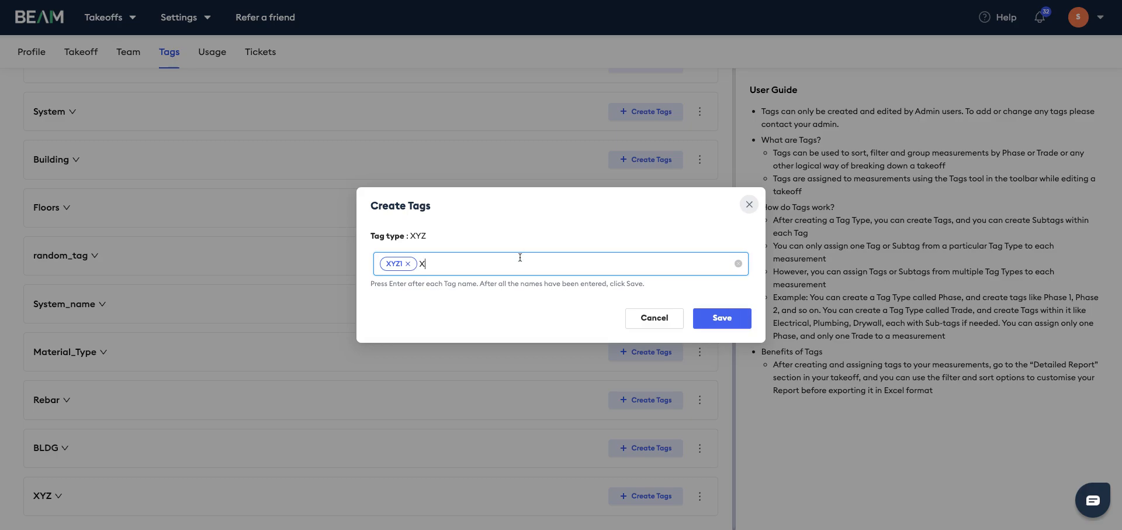
{"action": "key", "text": "Enter"}
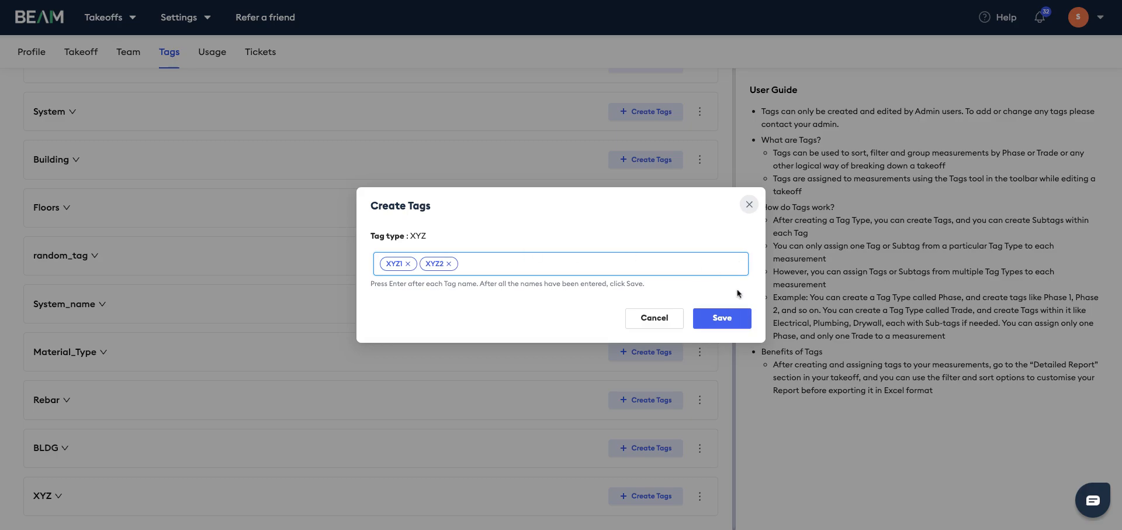
{"action": "left_click", "coordinate": [722, 317]}
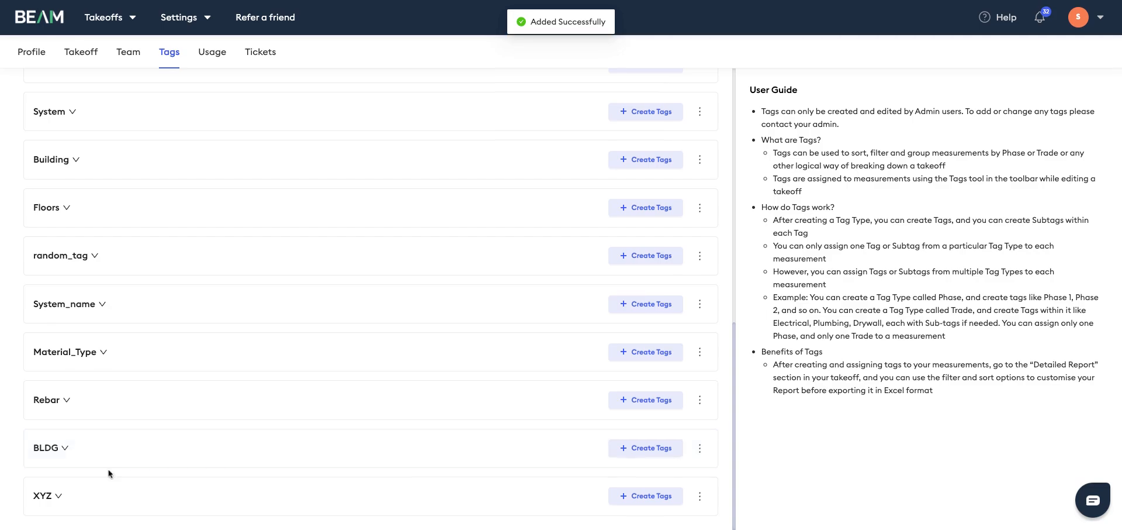